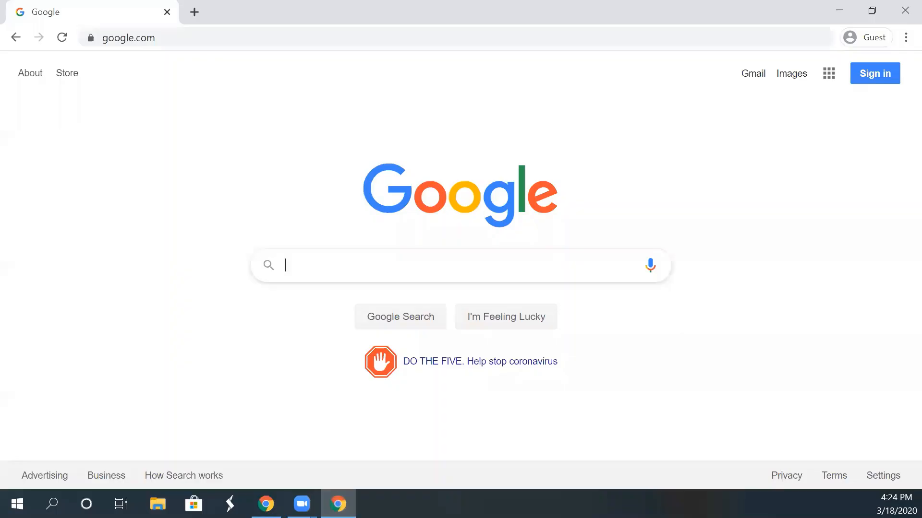
pyautogui.moveTo(222, 63)
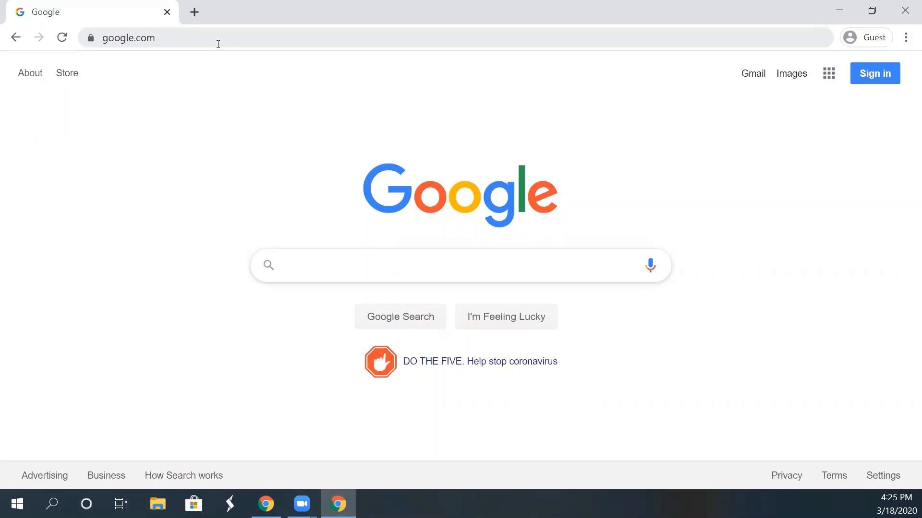
# - Go to harp.sdale.org, the Harp Elementary school website
pyautogui.click(412, 265)
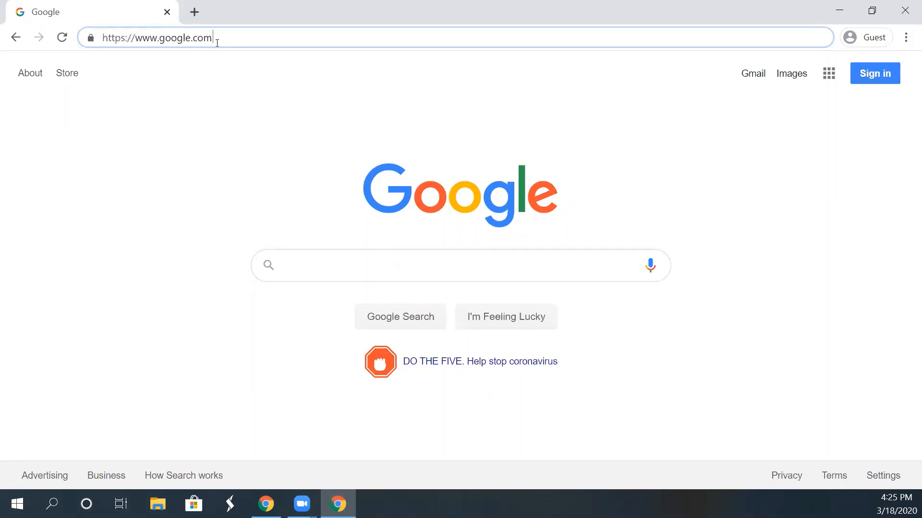
pyautogui.write('har')
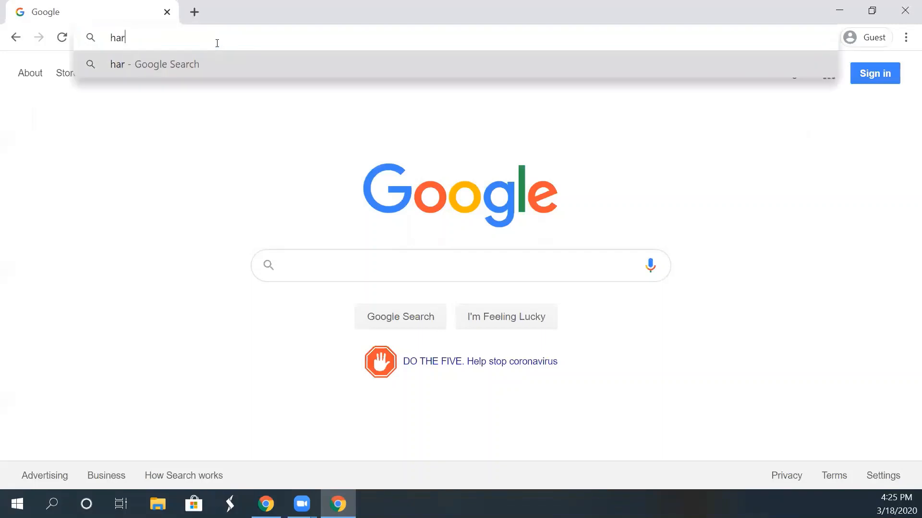
pyautogui.write('p.sdale')
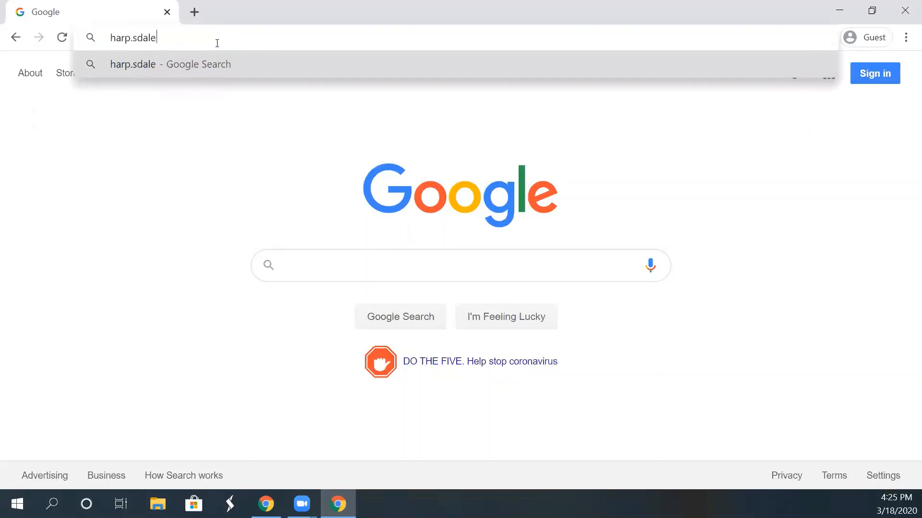
pyautogui.write('.org')
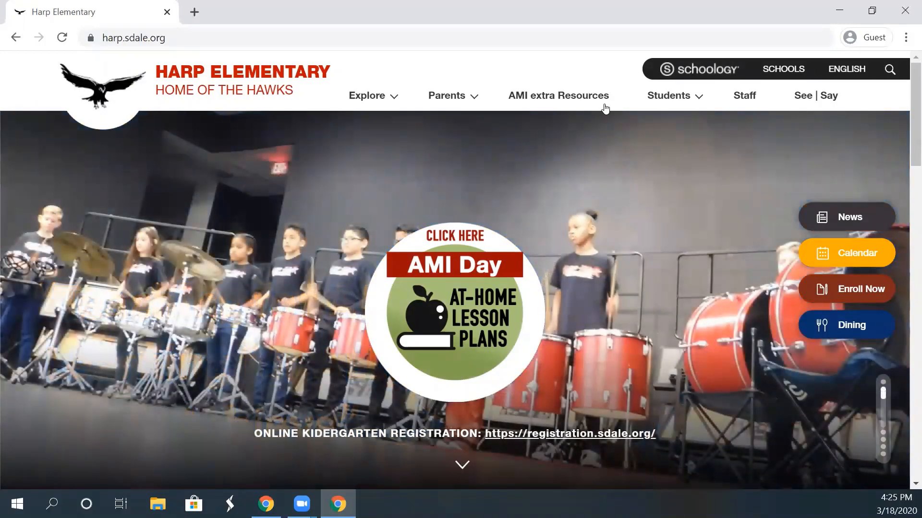
# - Show the Students menu listing the grade-level pages
pyautogui.click(669, 95)
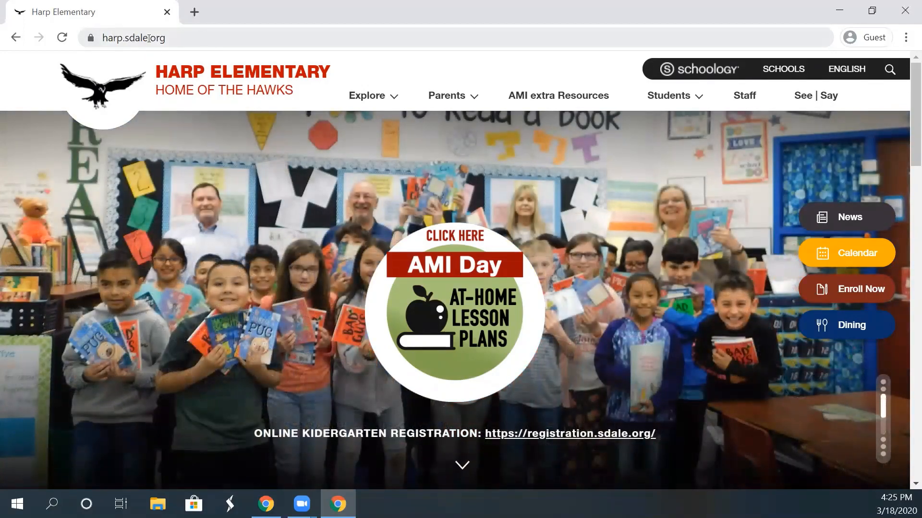
pyautogui.moveTo(687, 115)
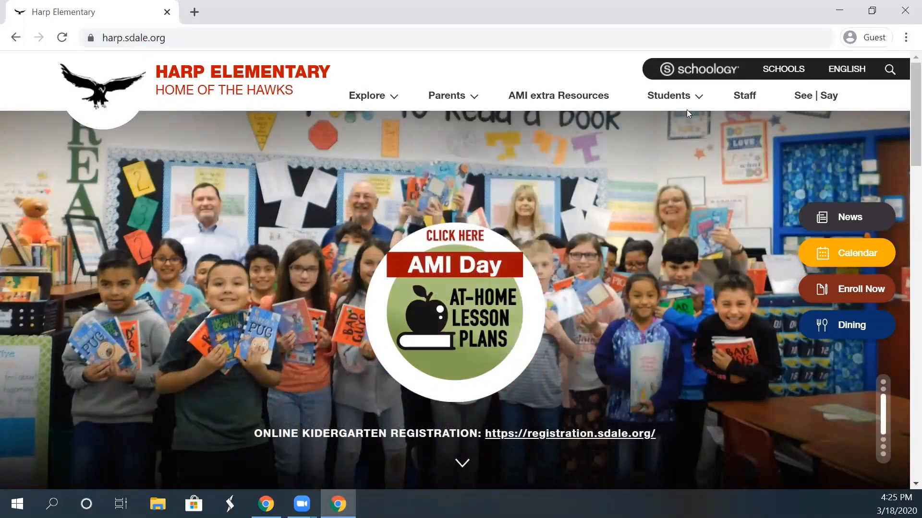
pyautogui.click(668, 95)
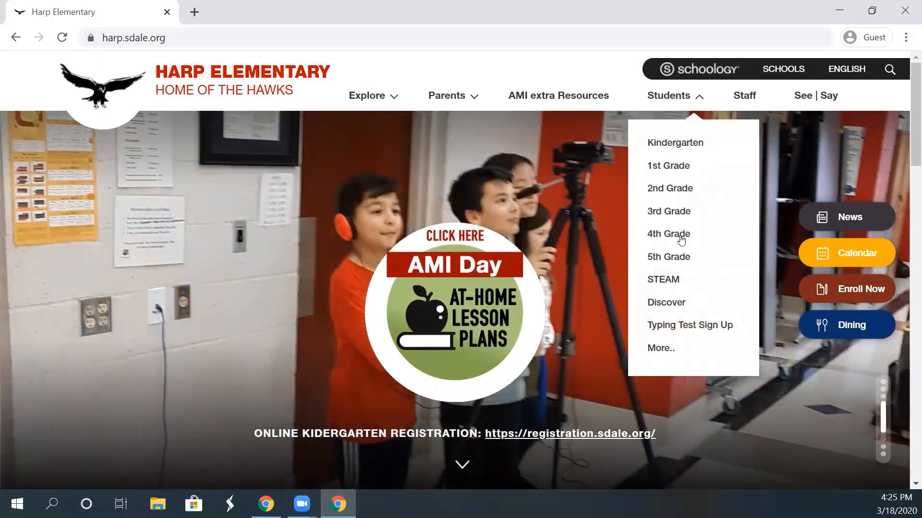
pyautogui.moveTo(676, 231)
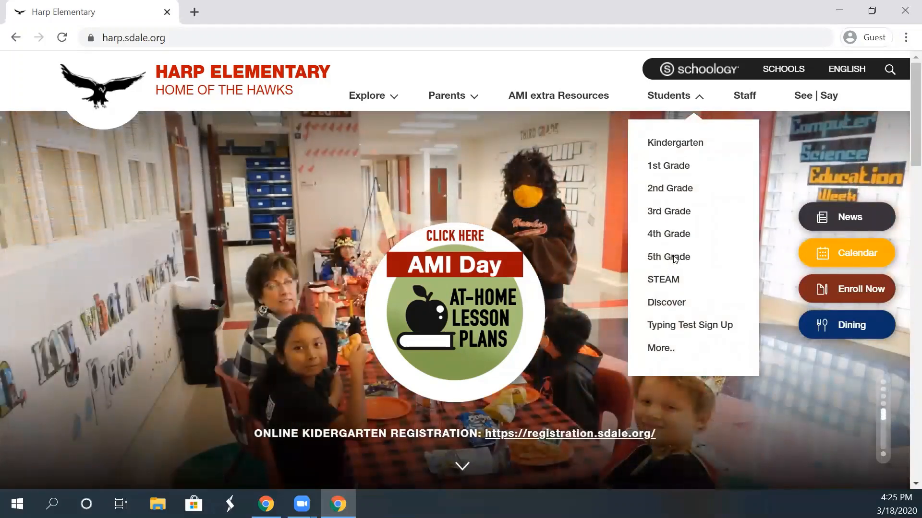
# - Open the 5th Grade page and look through its resource sections, returning to the top
pyautogui.click(668, 257)
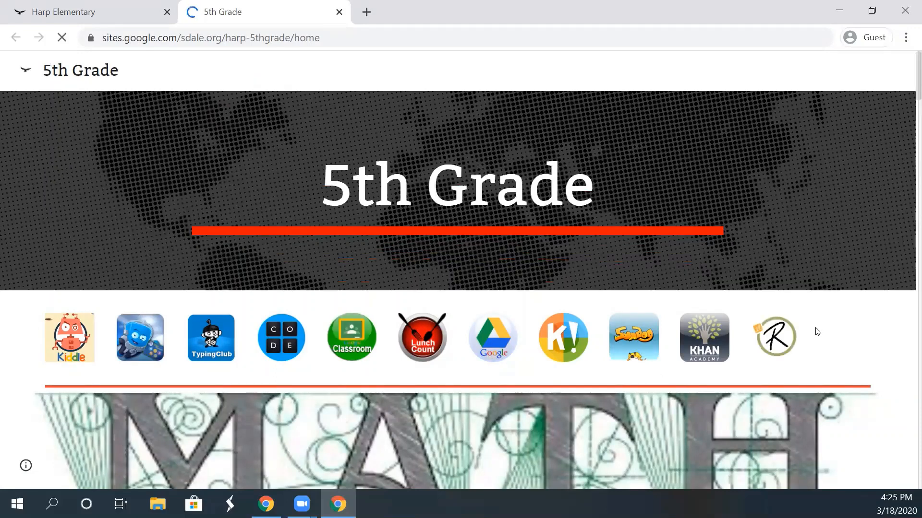
pyautogui.scroll(-3)
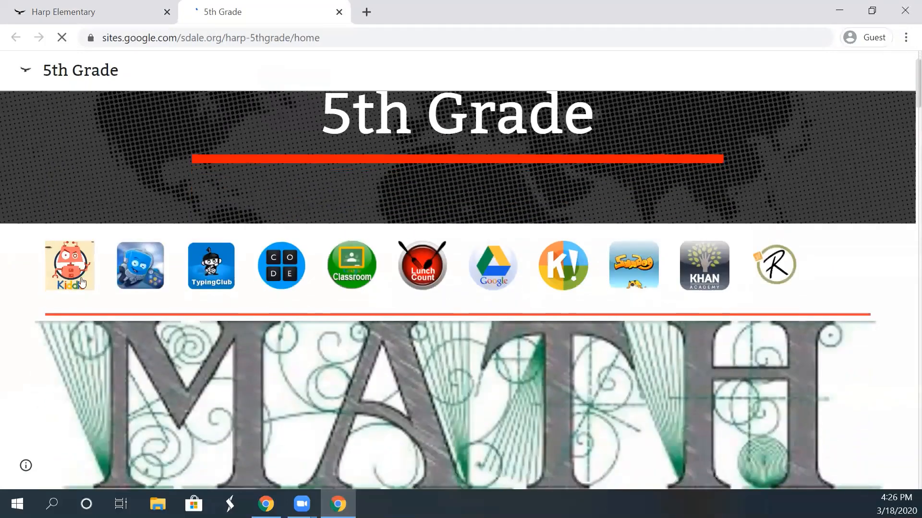
pyautogui.scroll(-3)
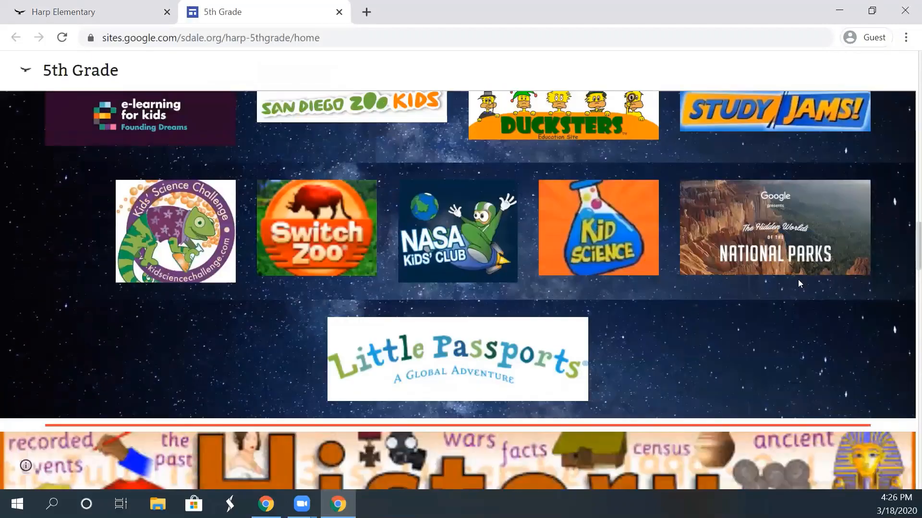
pyautogui.scroll(-3)
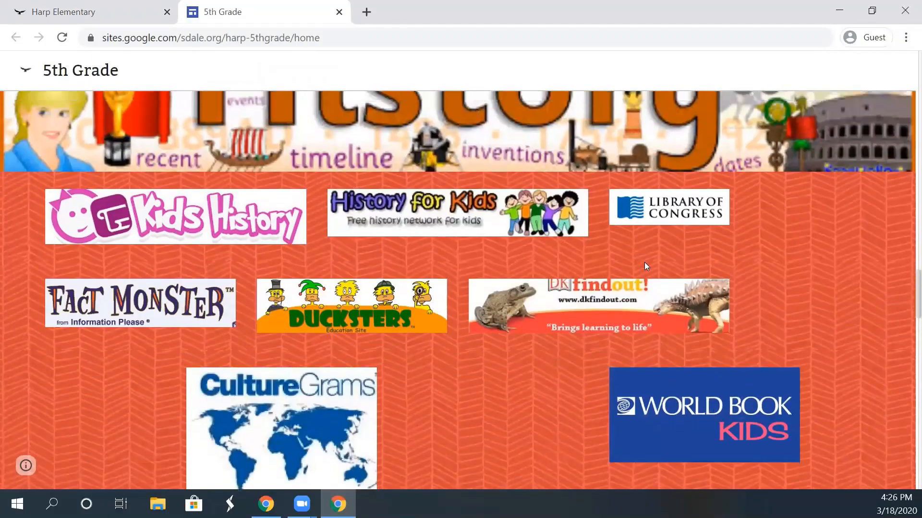
pyautogui.scroll(3)
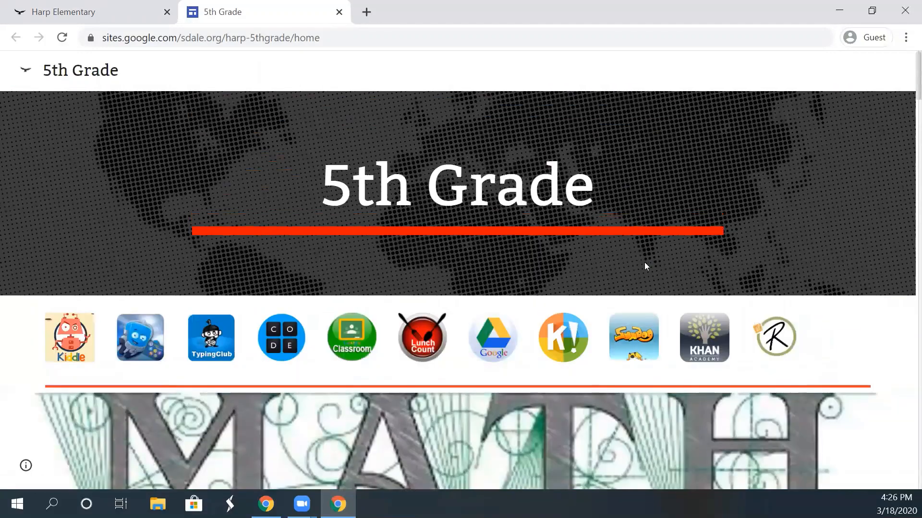
pyautogui.moveTo(343, 333)
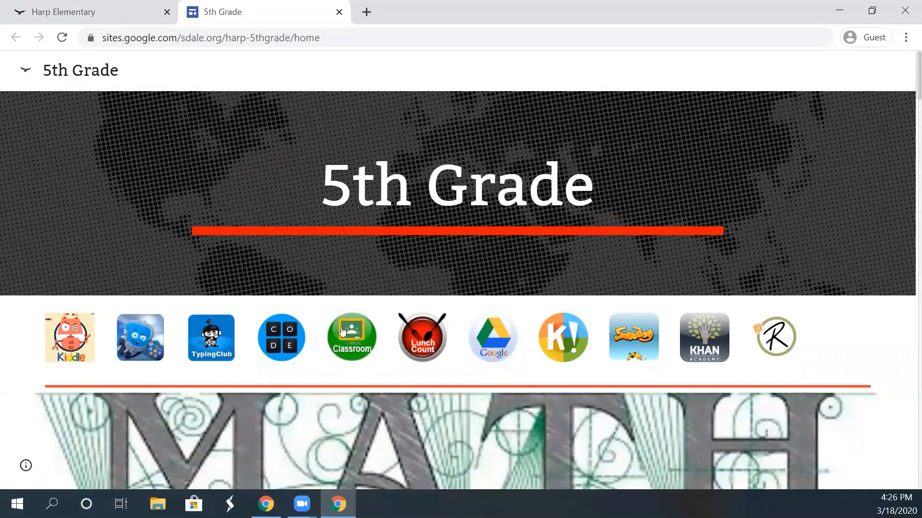
# - Launch Google Classroom from the 5th Grade site and choose to sign in with another account
pyautogui.click(352, 337)
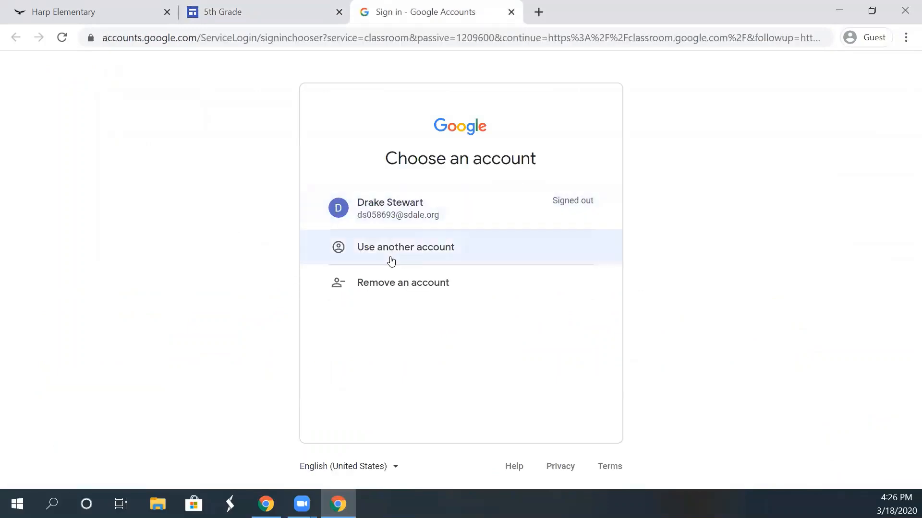
pyautogui.click(405, 247)
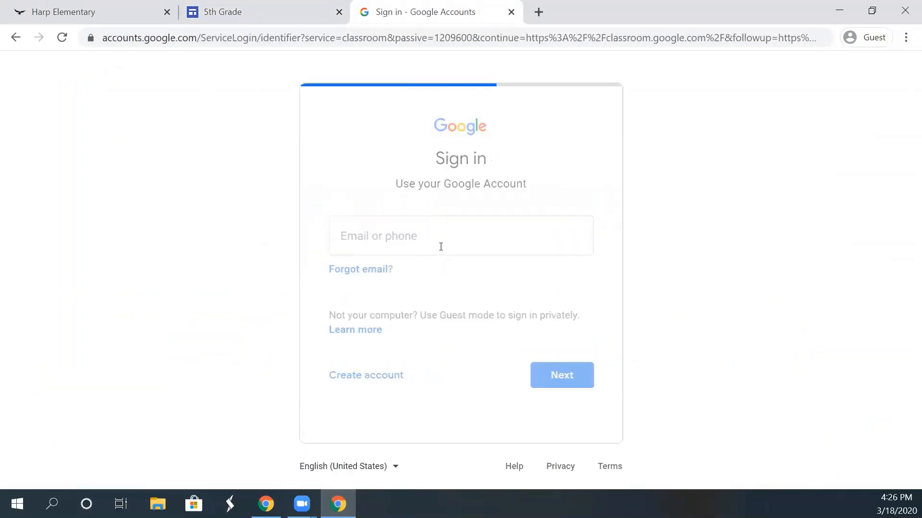
pyautogui.click(460, 235)
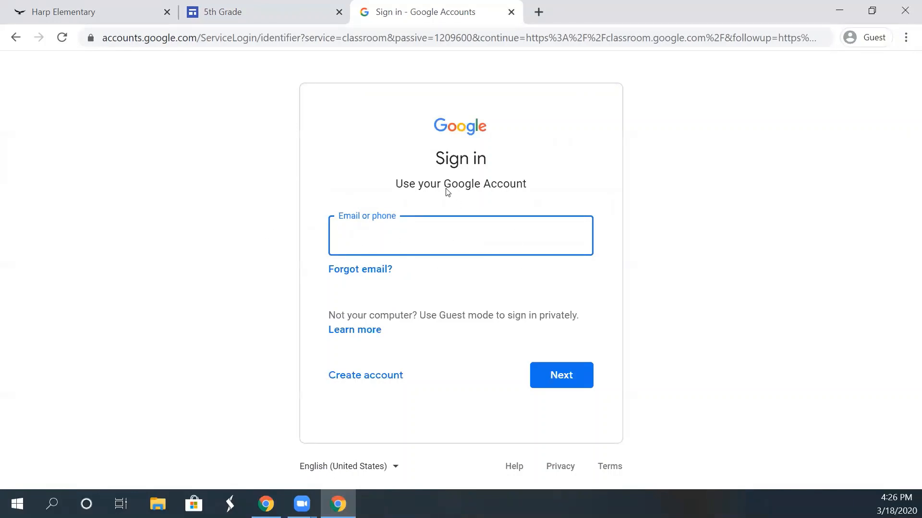
pyautogui.moveTo(461, 272)
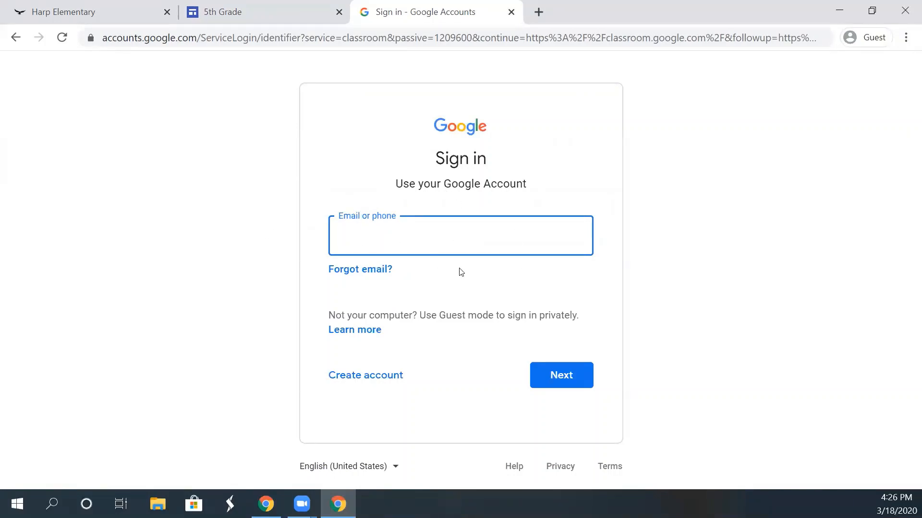
pyautogui.moveTo(693, 404)
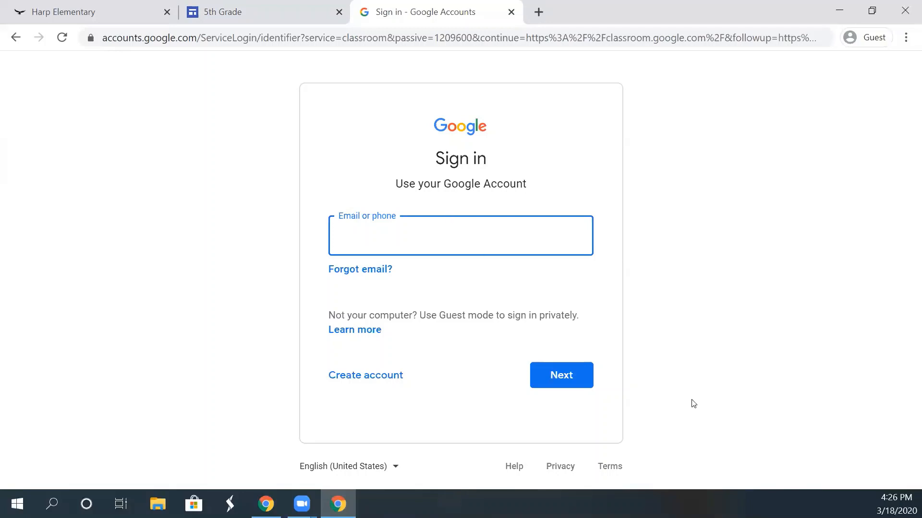
pyautogui.write('us')
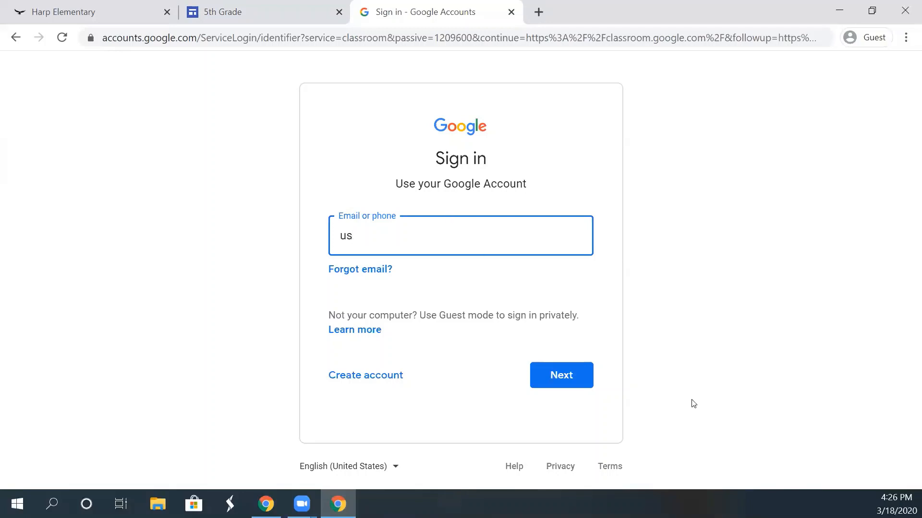
pyautogui.write('ernamee')
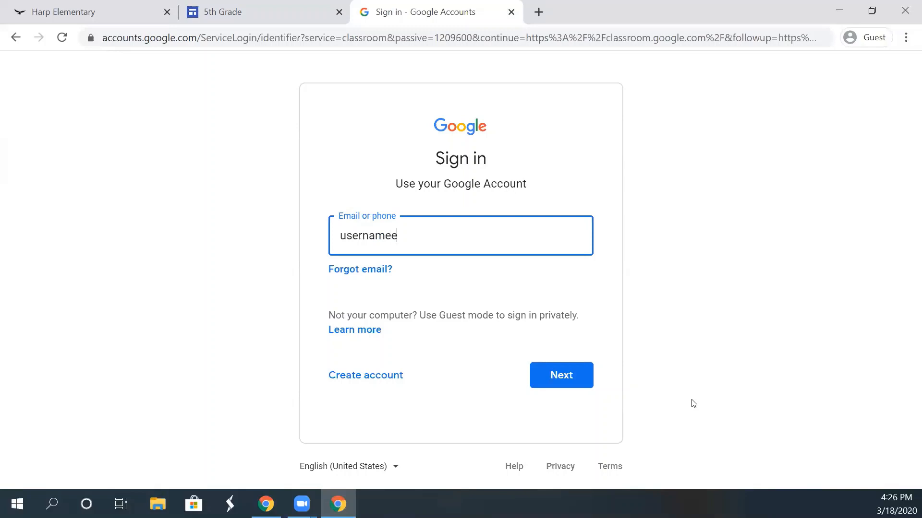
pyautogui.write('@sd')
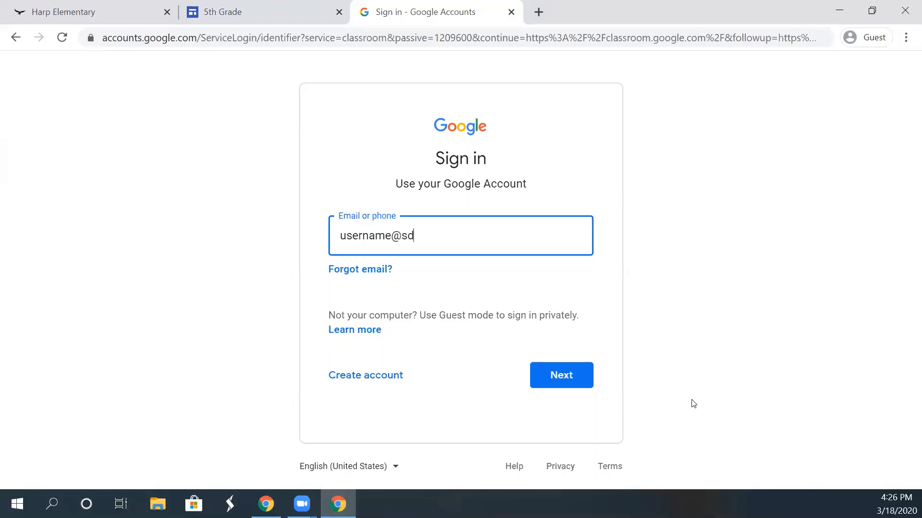
pyautogui.write('al.')
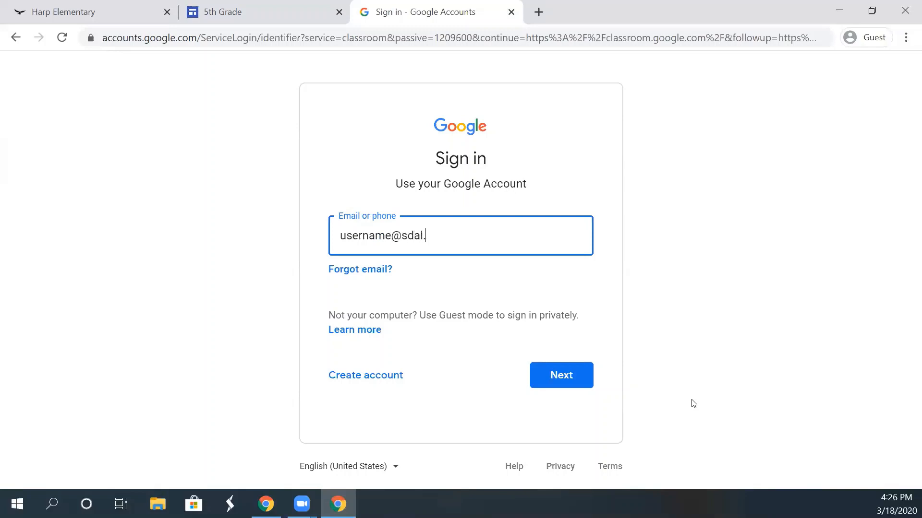
pyautogui.write('e.org')
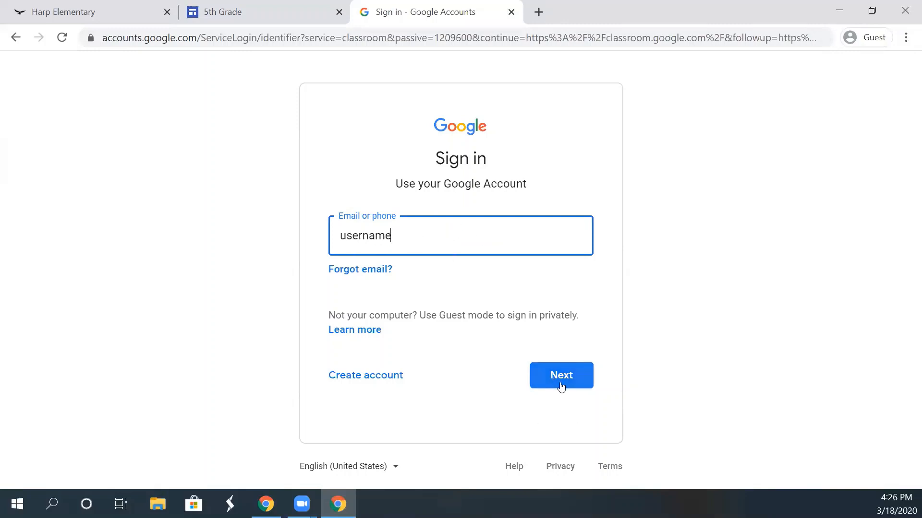
# - Submit the username to reach the password step
pyautogui.click(560, 376)
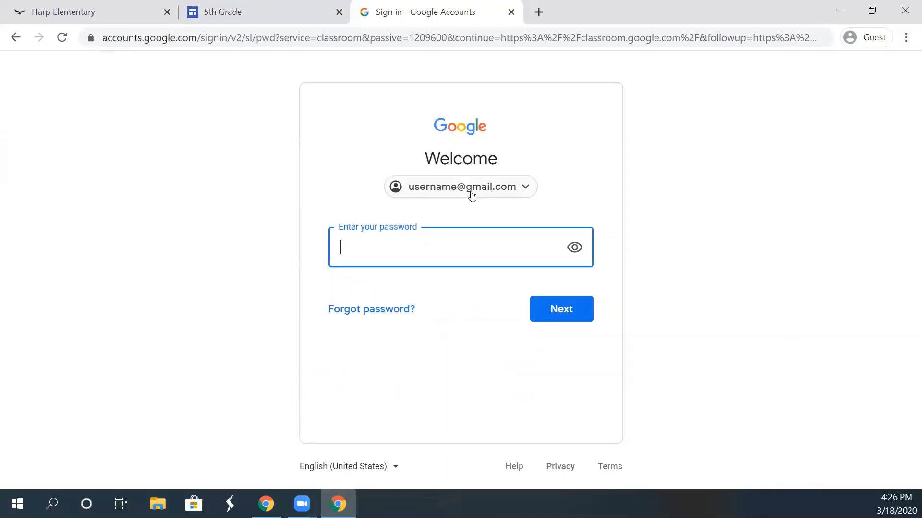
pyautogui.moveTo(506, 199)
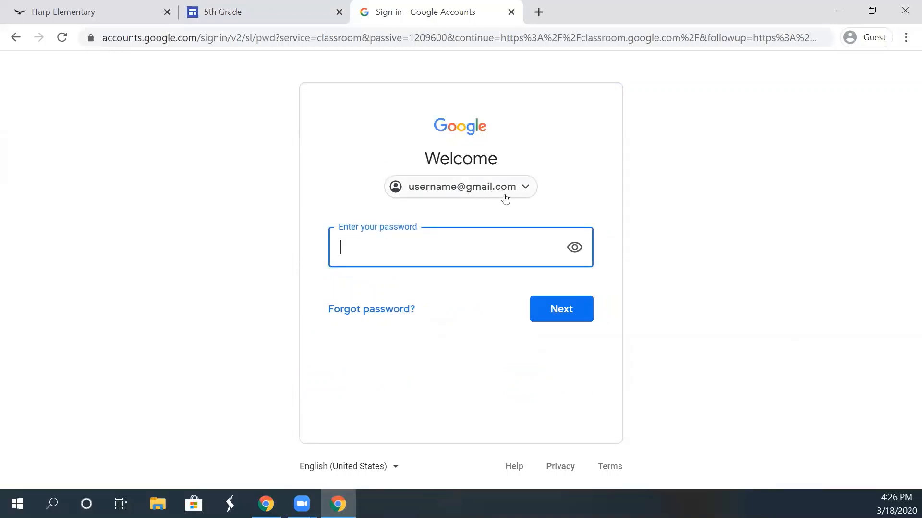
pyautogui.moveTo(375, 235)
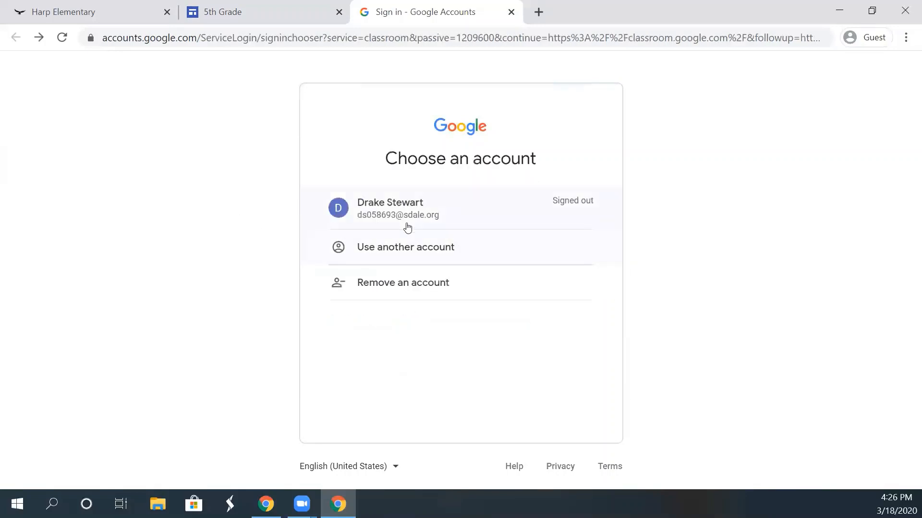
# - Use another account and start typing a username@sdale school address, correcting typos
pyautogui.click(405, 247)
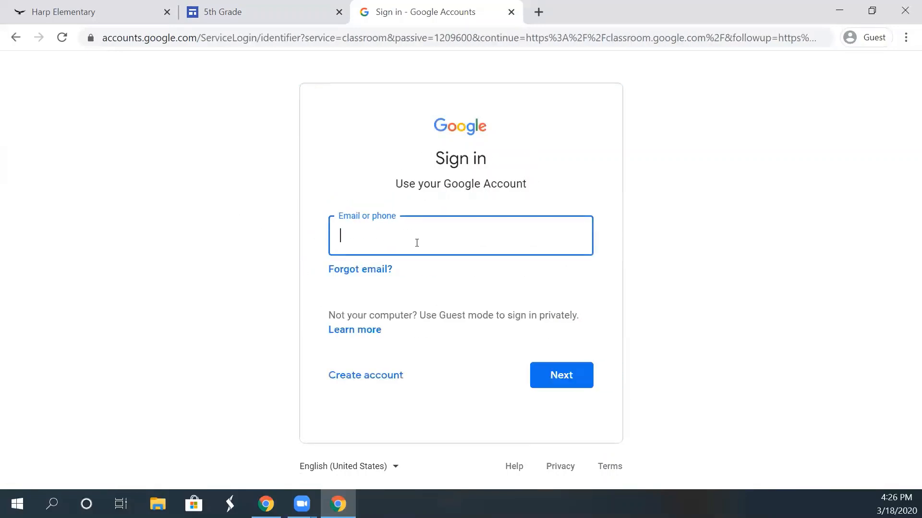
pyautogui.write('userna')
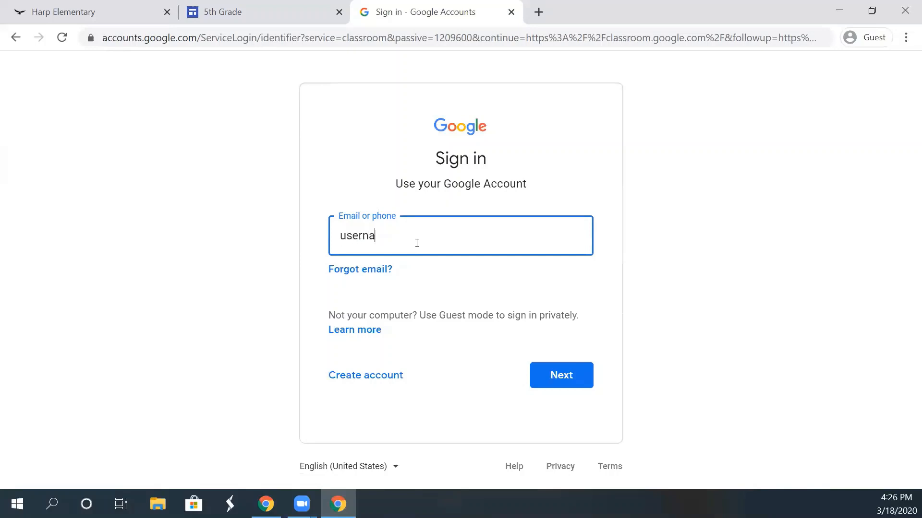
pyautogui.write('me@')
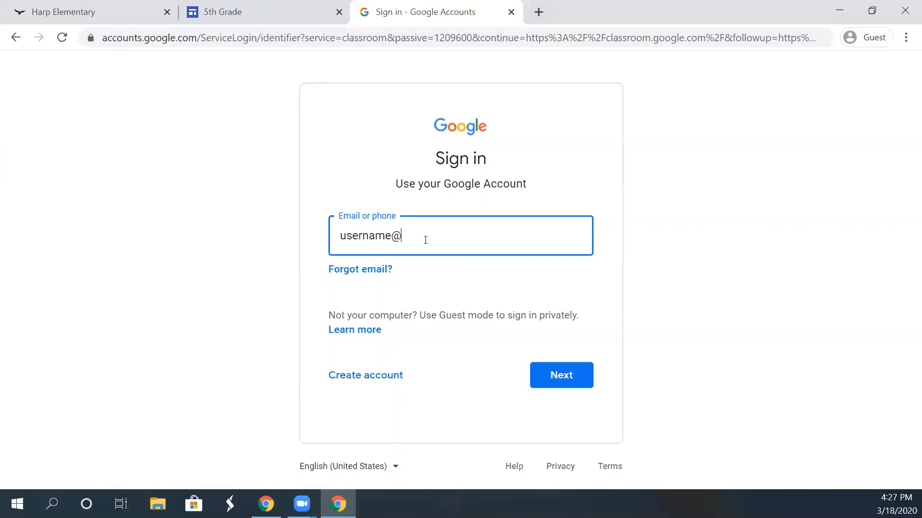
pyautogui.write('@')
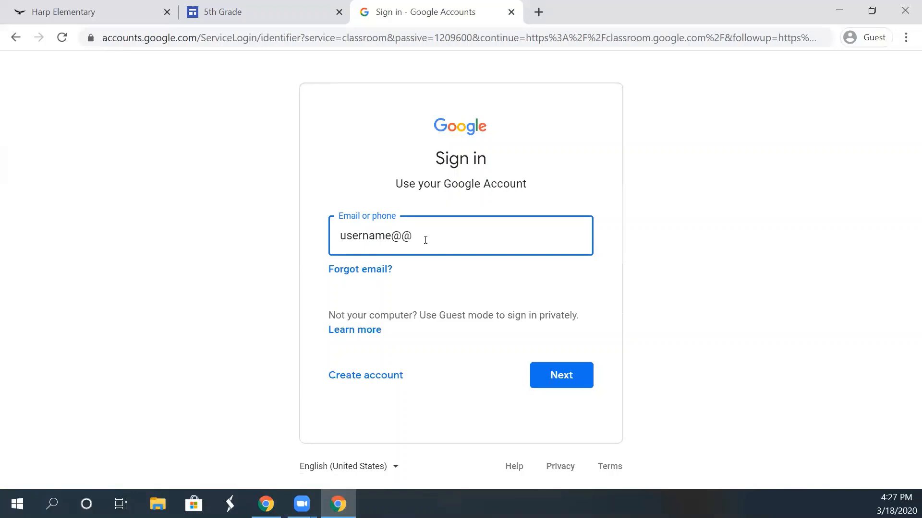
pyautogui.press('Backspace')
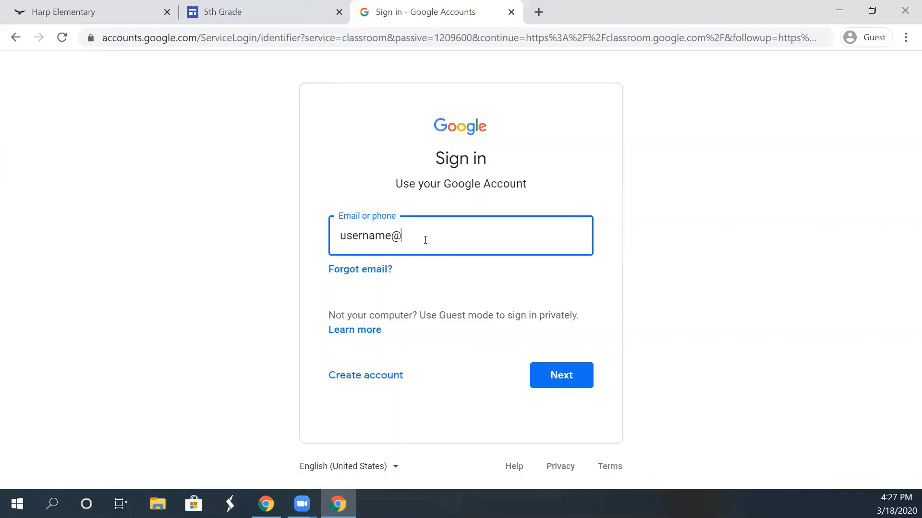
pyautogui.write('@@@@@@@@@@@@@@@@@@@@@')
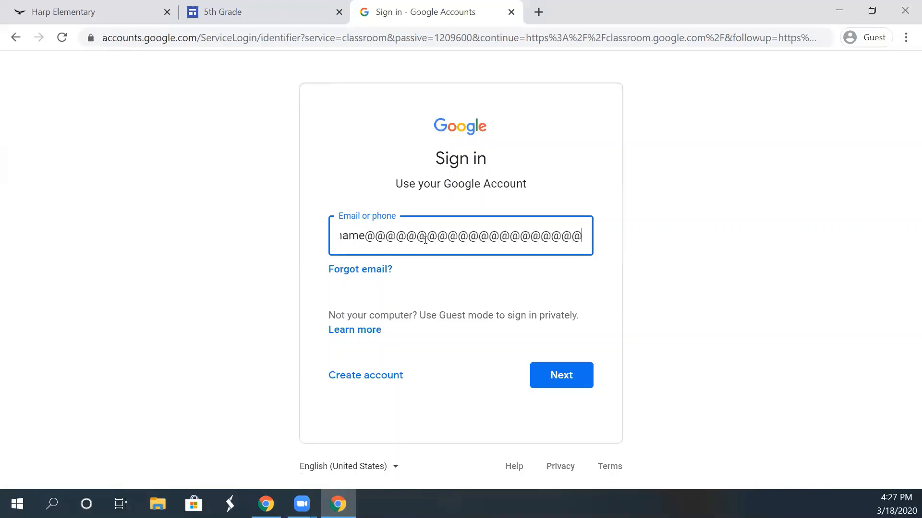
pyautogui.write('username')
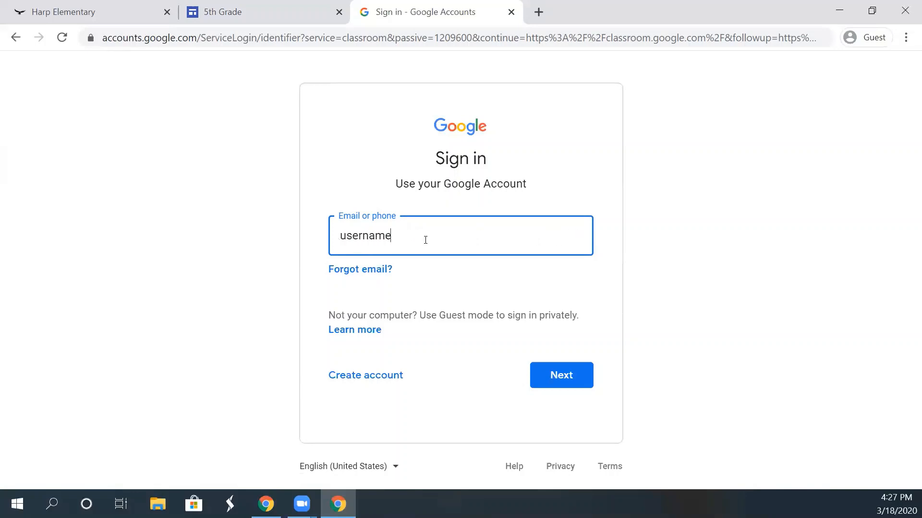
pyautogui.write('@sdale.org')
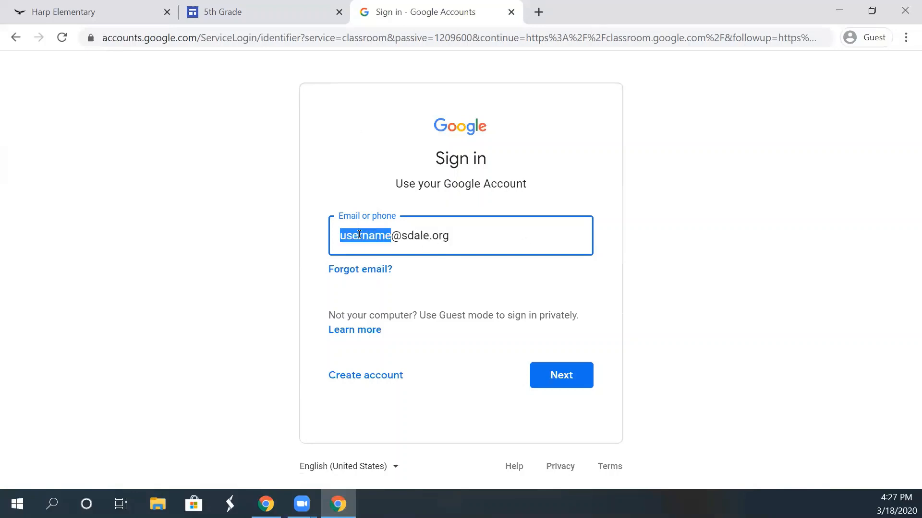
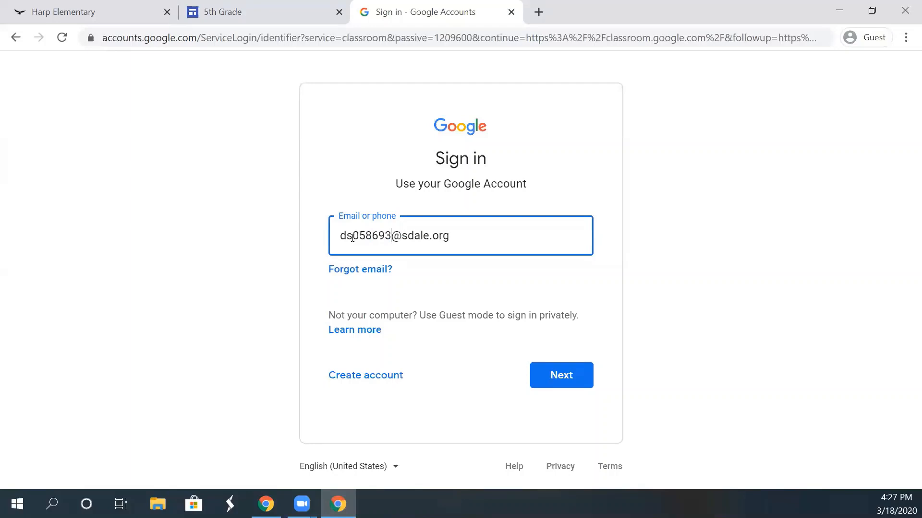
pyautogui.doubleClick(344, 236)
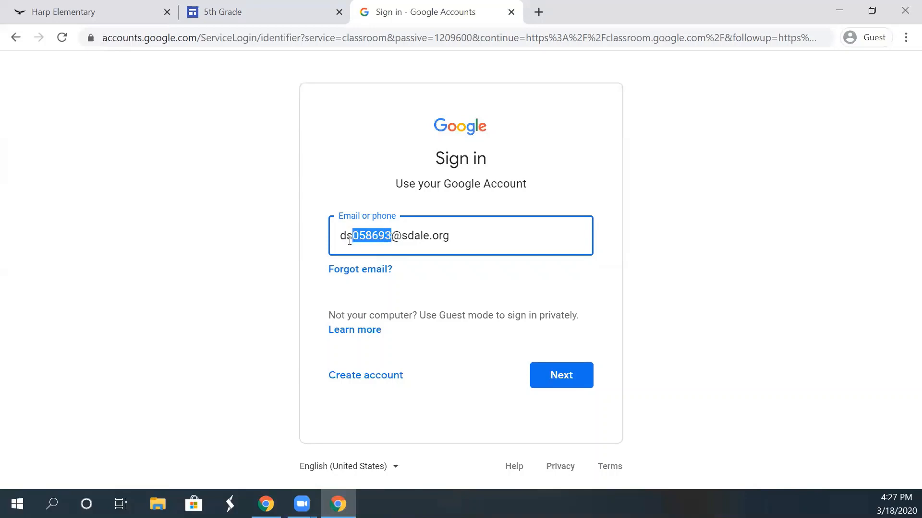
pyautogui.click(370, 236)
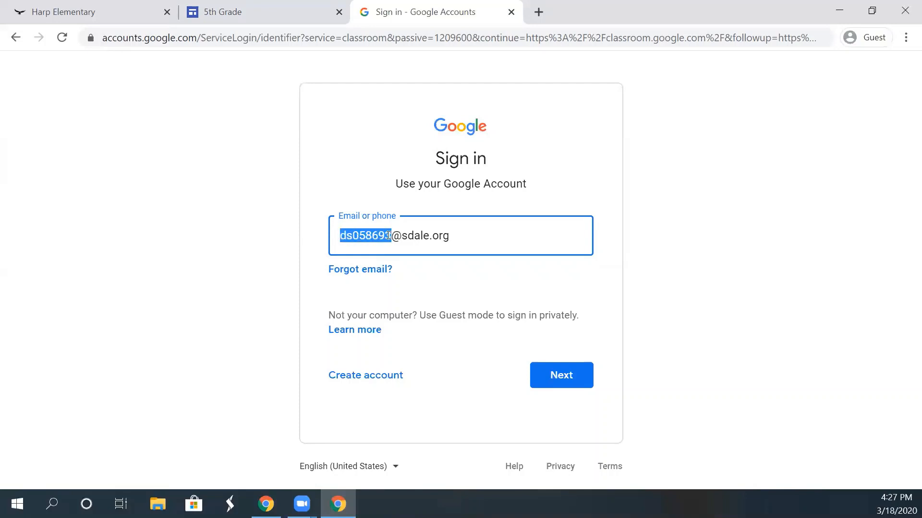
pyautogui.click(352, 236)
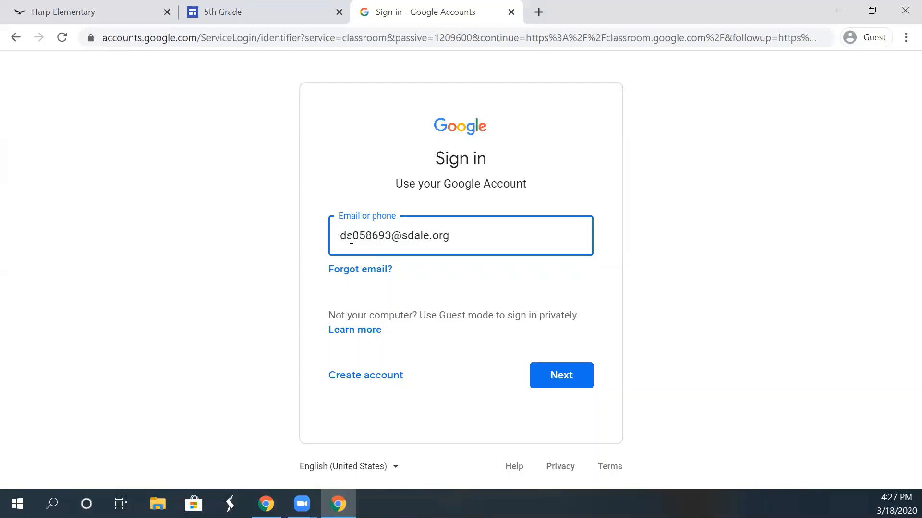
pyautogui.doubleClick(360, 237)
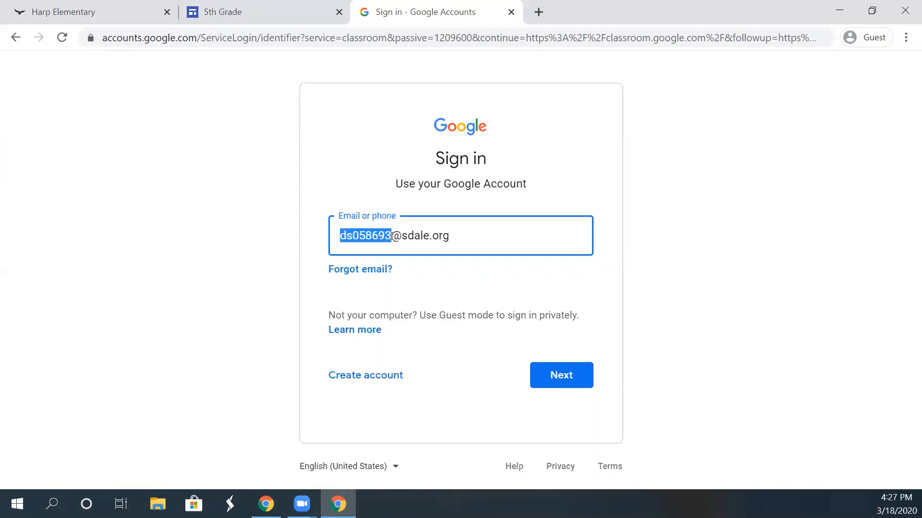
pyautogui.moveTo(460, 236)
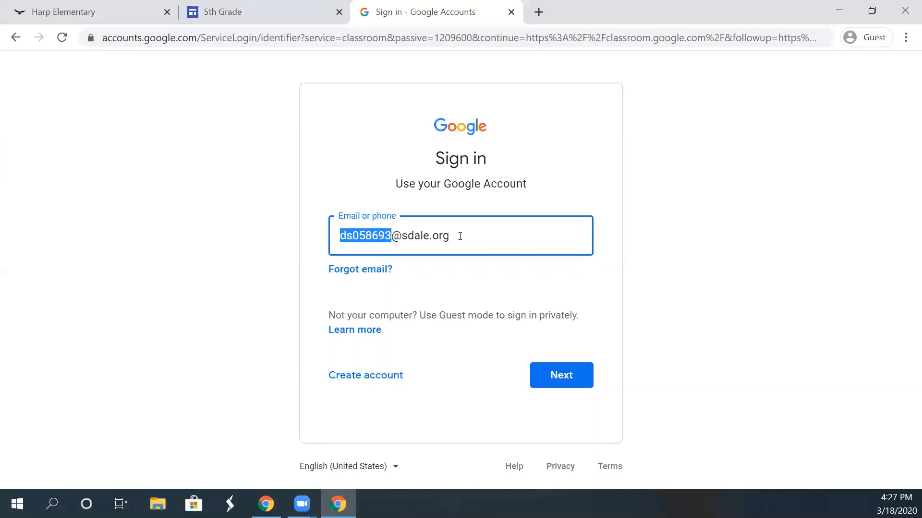
pyautogui.click(479, 241)
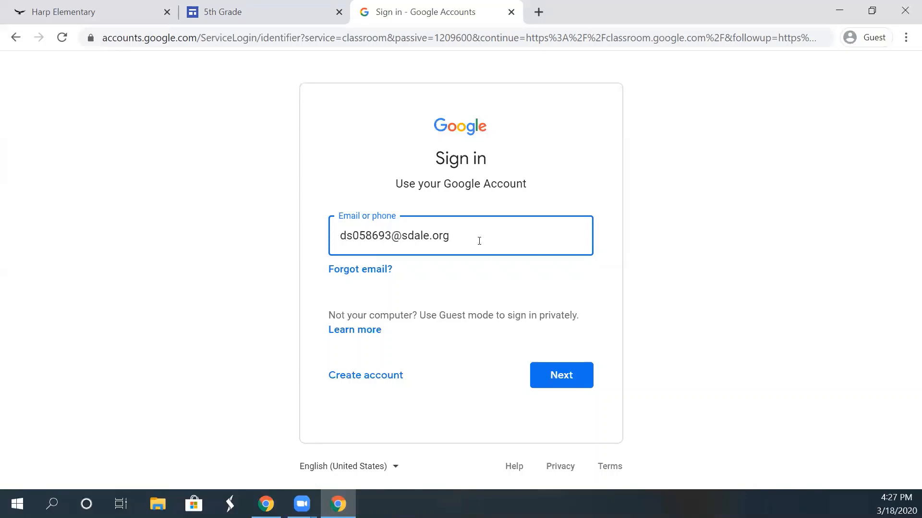
# - Submit the email, then enter the password and sign in, retyping it after the first attempt fails
pyautogui.click(559, 376)
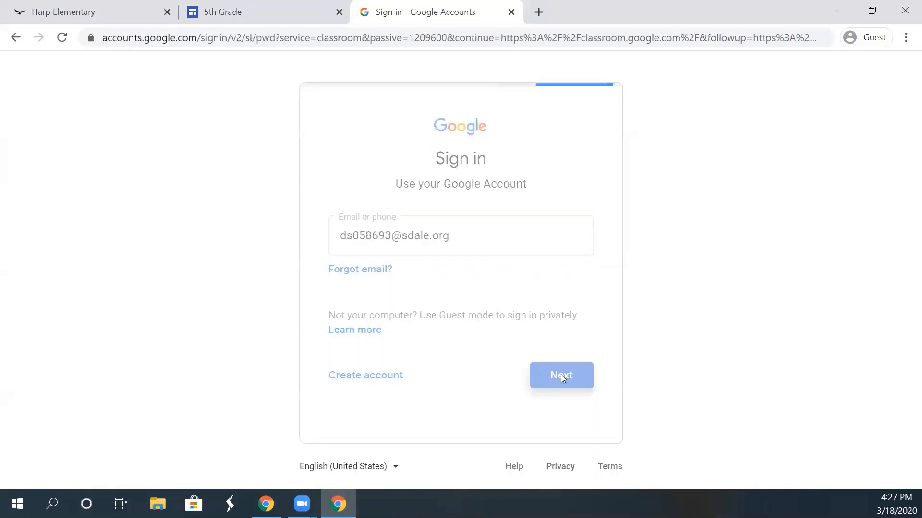
pyautogui.click(559, 375)
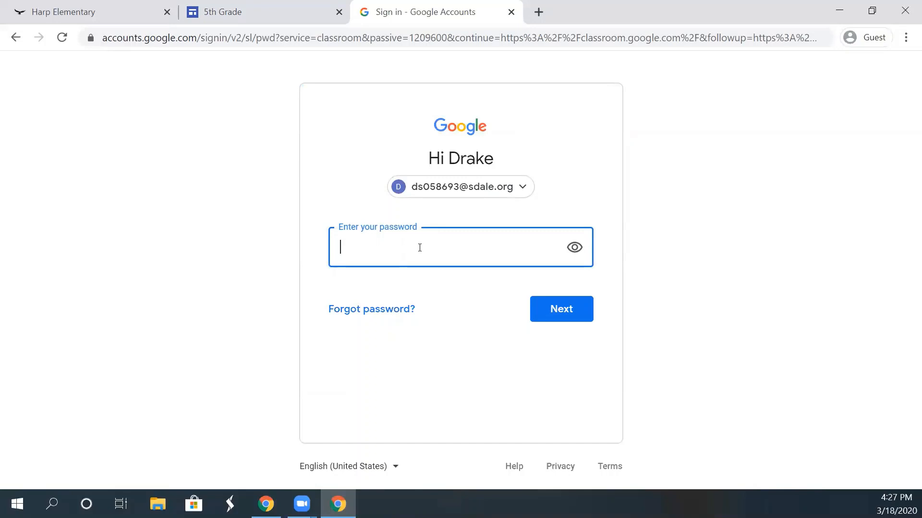
pyautogui.write('••')
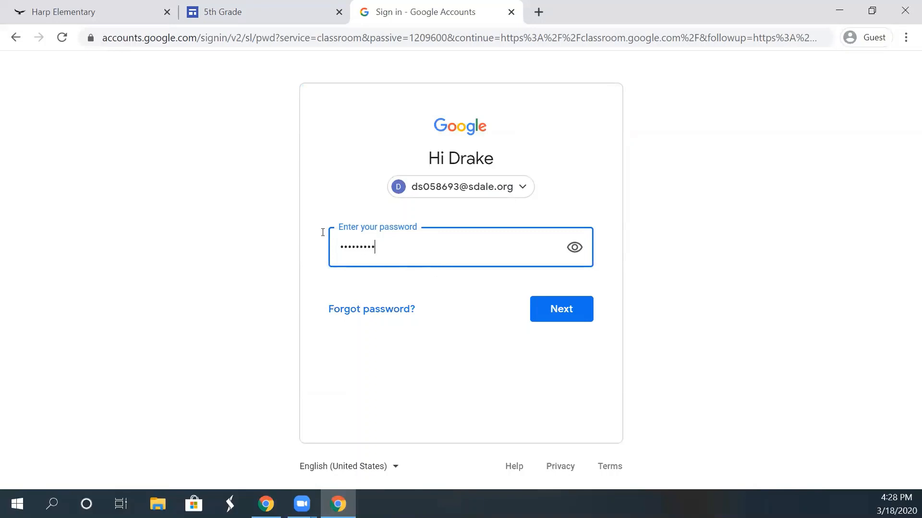
pyautogui.moveTo(561, 322)
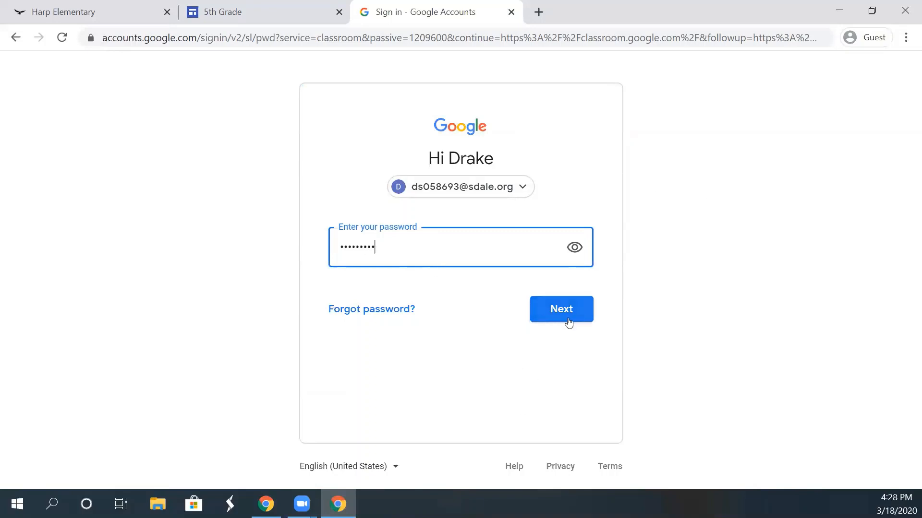
pyautogui.click(560, 308)
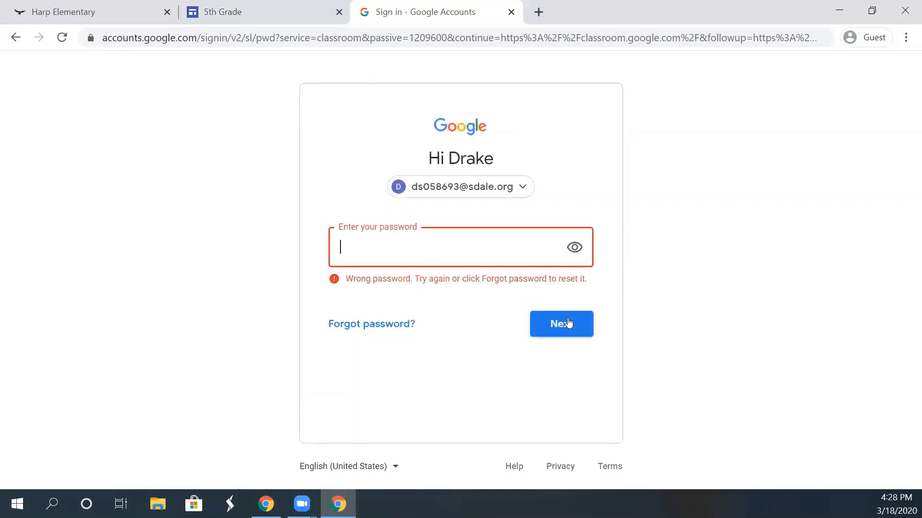
pyautogui.write('•••••')
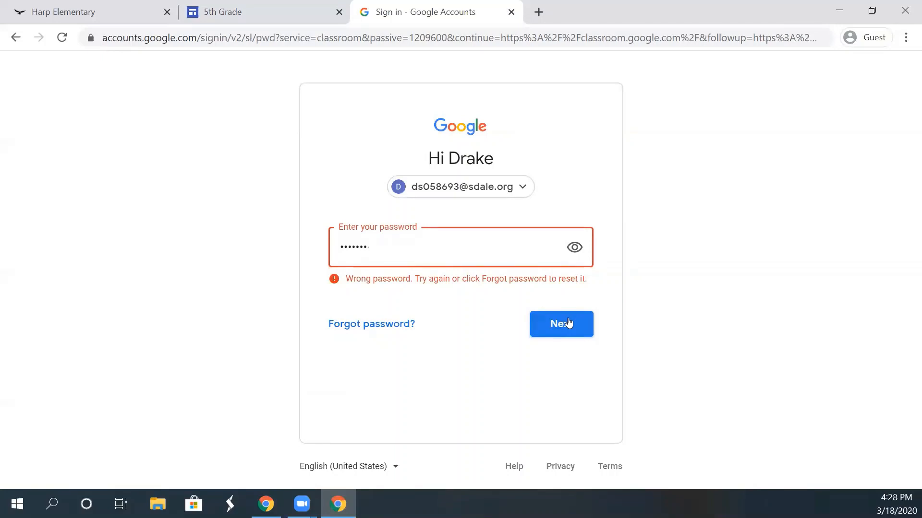
pyautogui.click(561, 323)
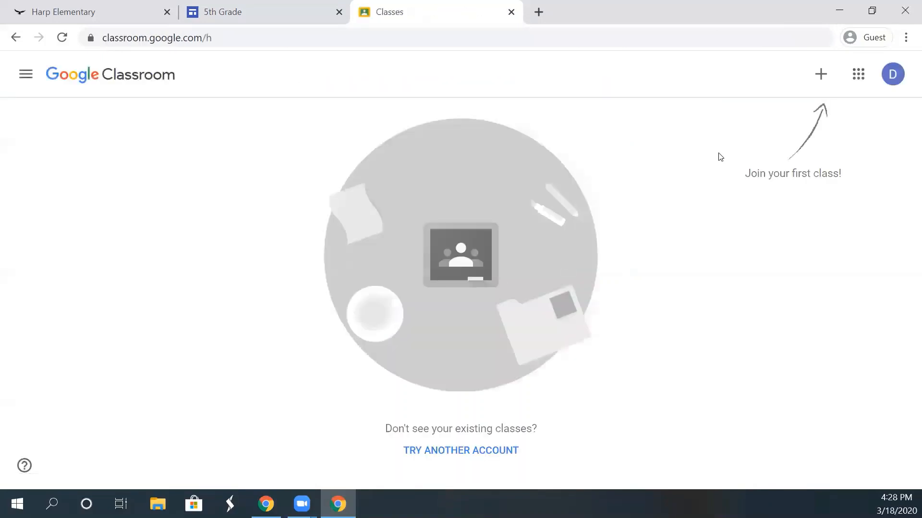
pyautogui.moveTo(237, 193)
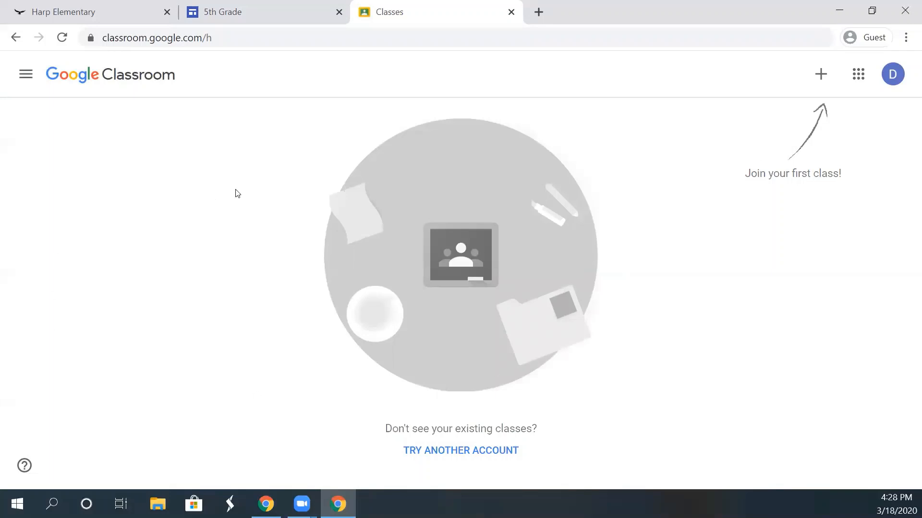
pyautogui.moveTo(448, 166)
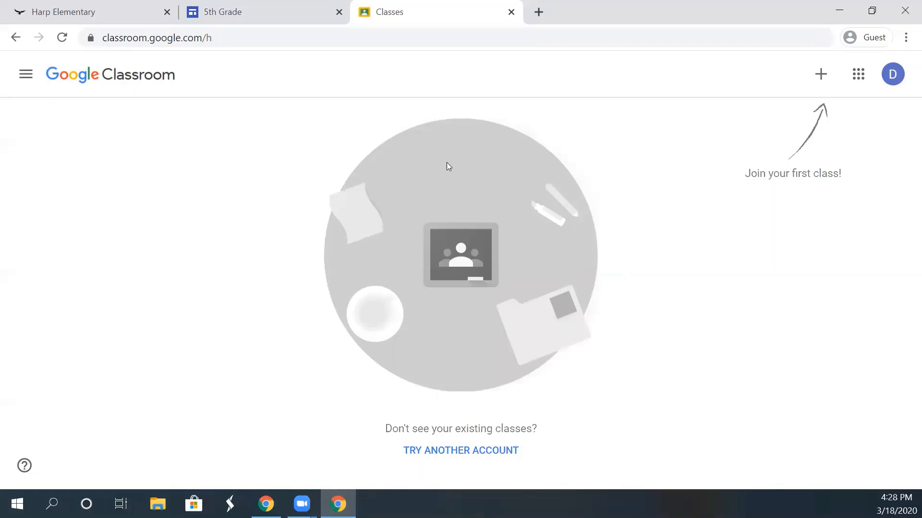
pyautogui.moveTo(704, 374)
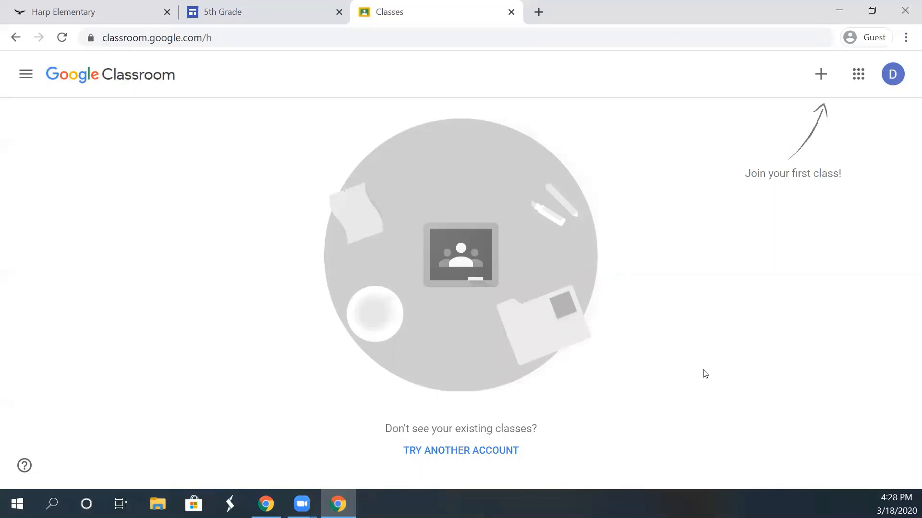
pyautogui.moveTo(67, 131)
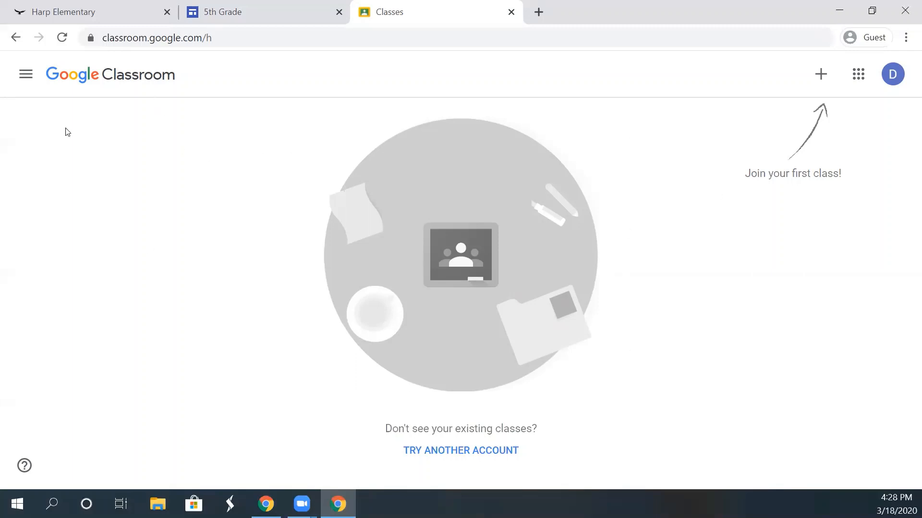
pyautogui.moveTo(748, 239)
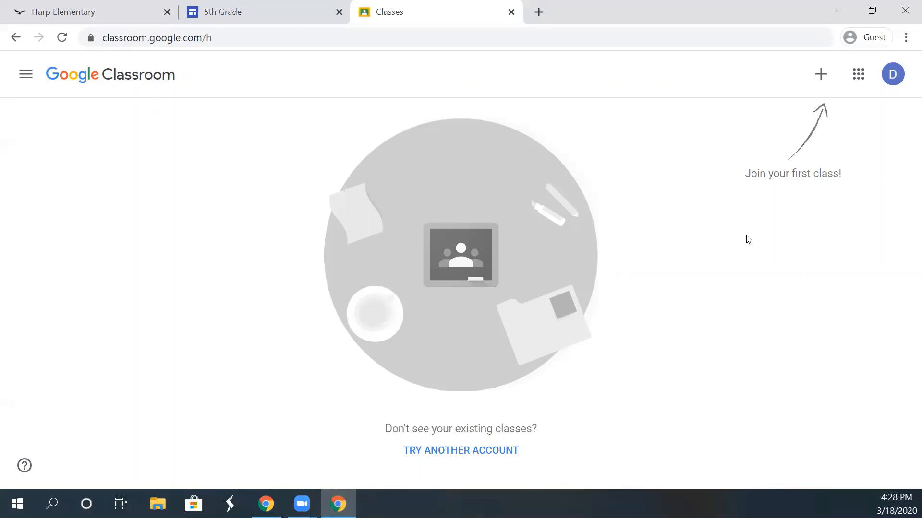
pyautogui.moveTo(592, 177)
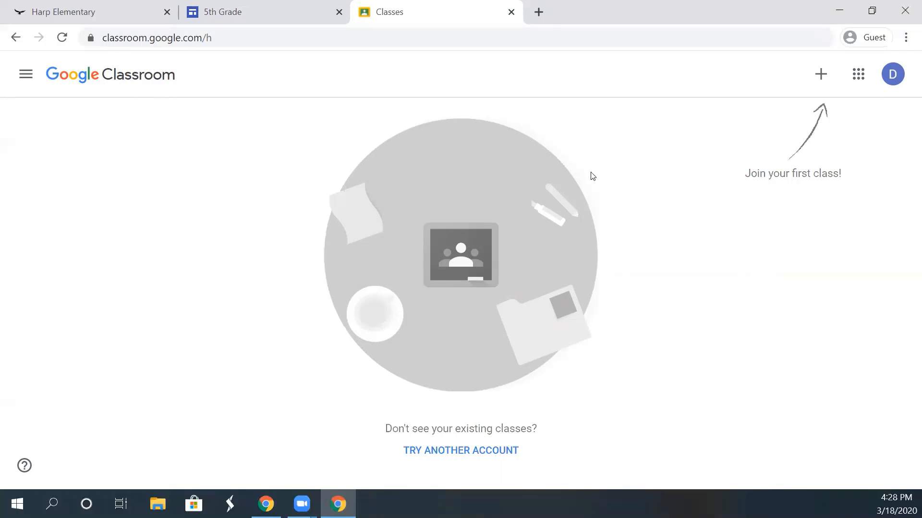
pyautogui.moveTo(685, 189)
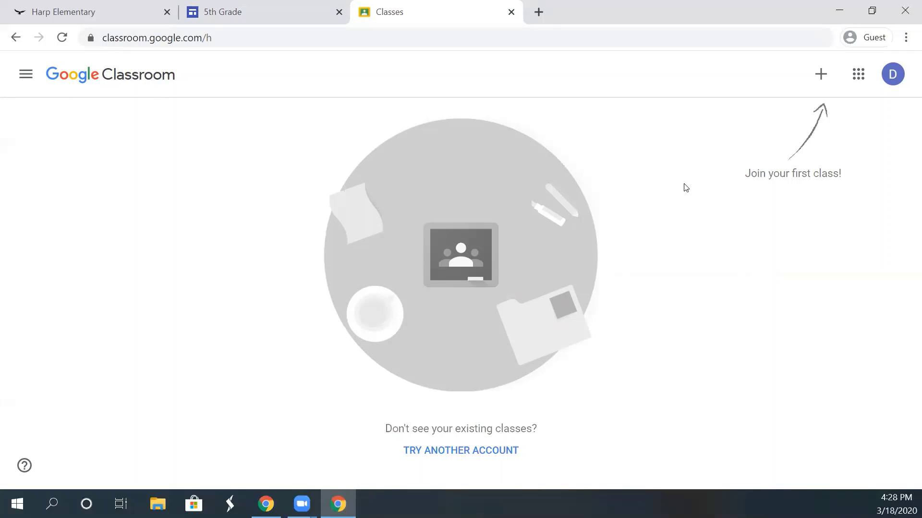
pyautogui.moveTo(600, 357)
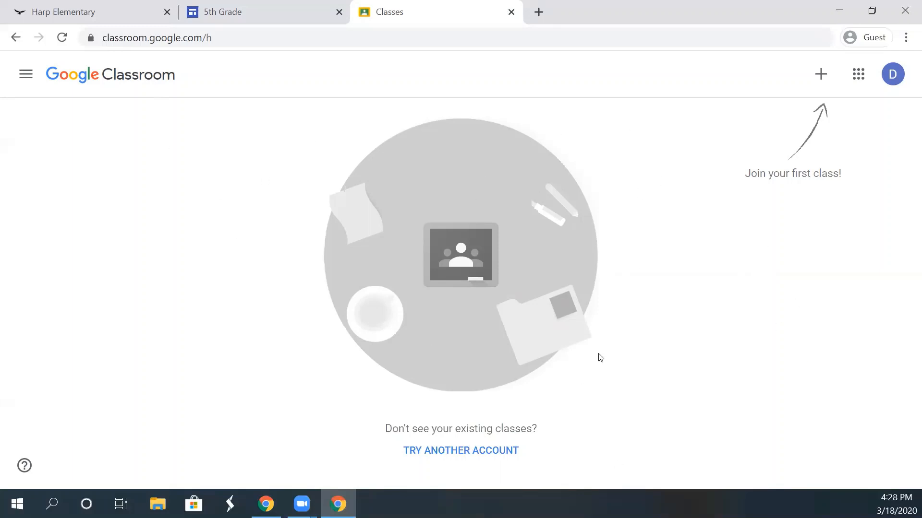
pyautogui.moveTo(646, 148)
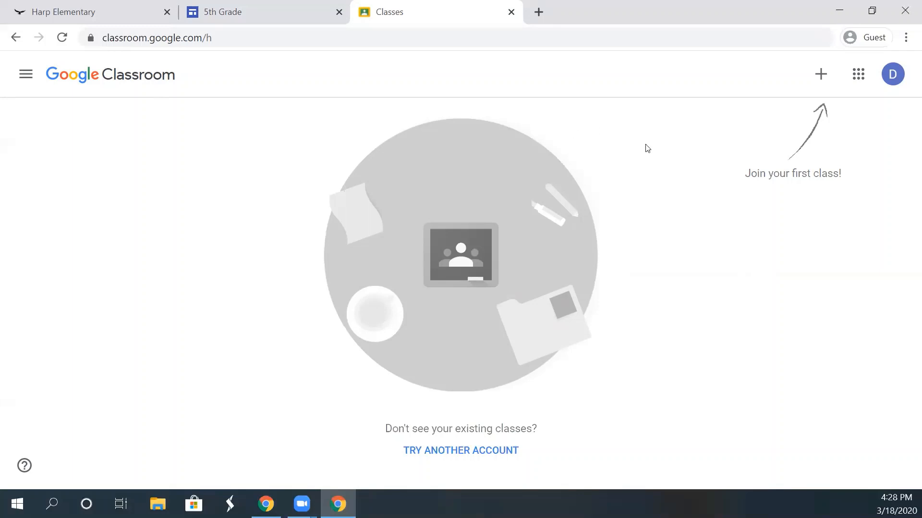
pyautogui.moveTo(792, 129)
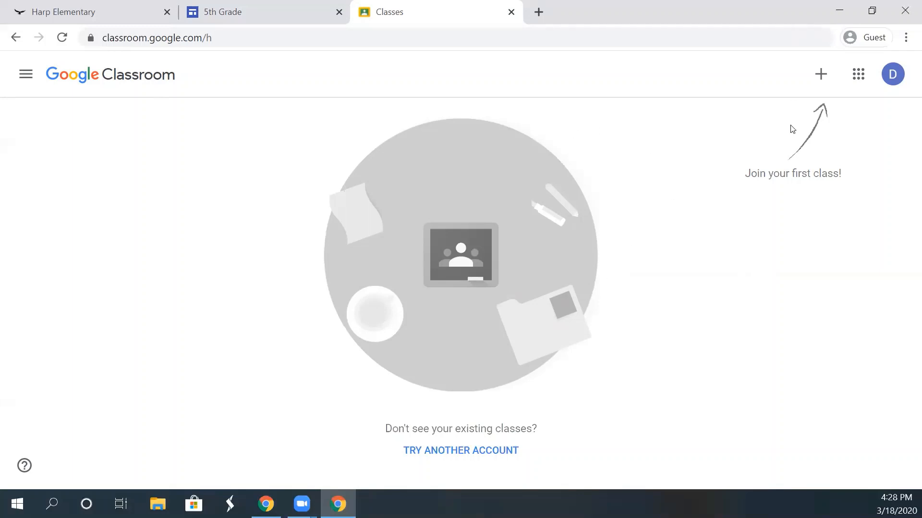
pyautogui.moveTo(821, 74)
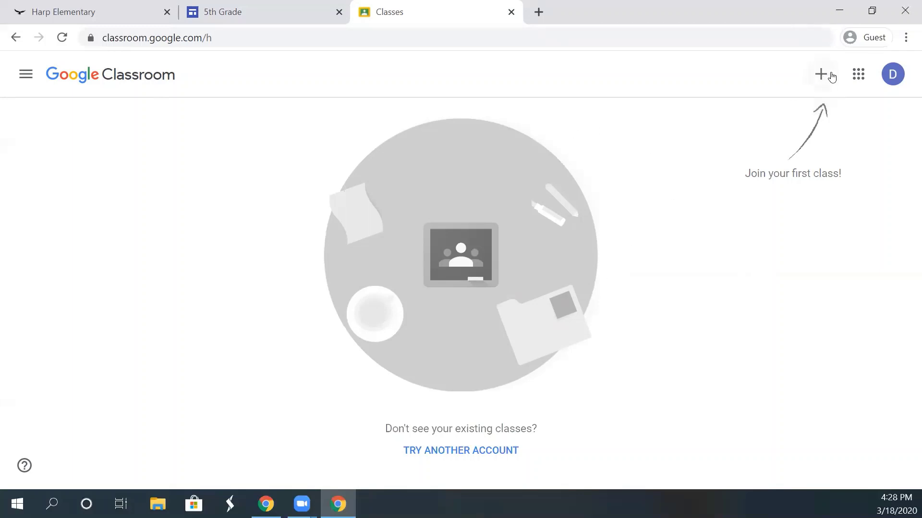
pyautogui.click(821, 73)
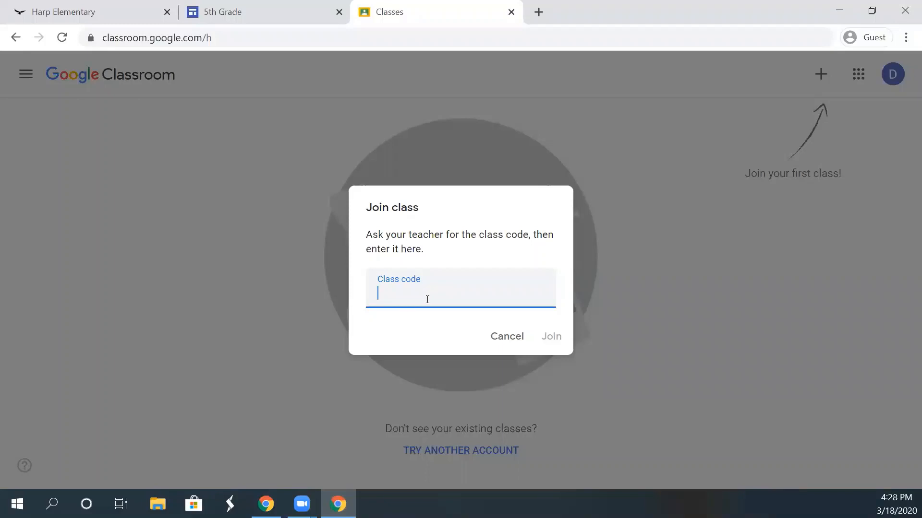
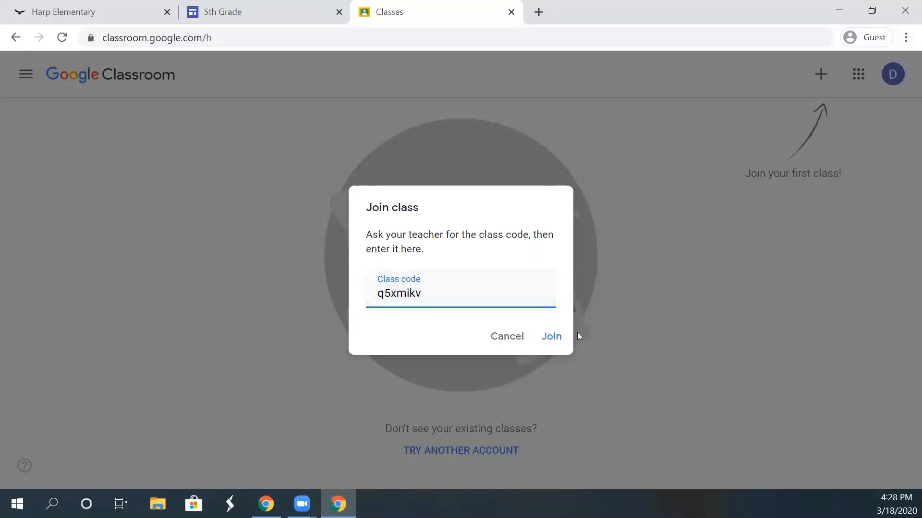
pyautogui.click(551, 336)
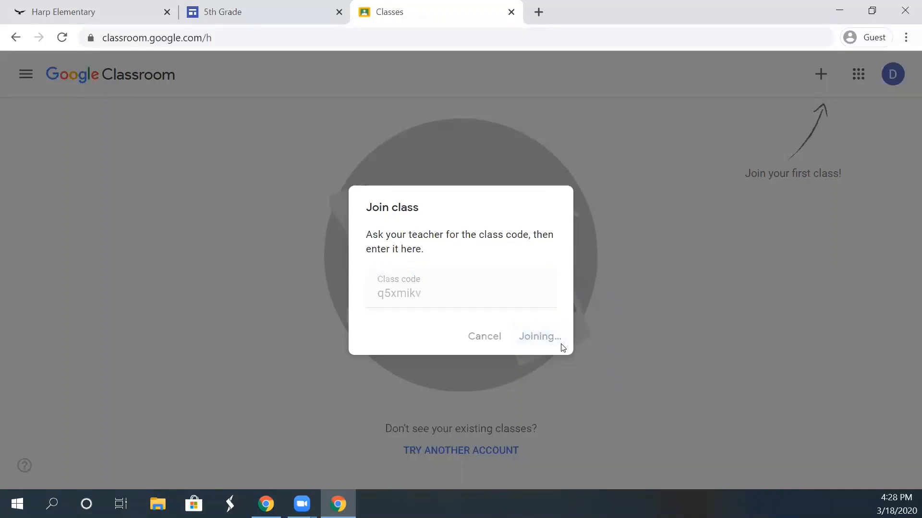
pyautogui.moveTo(851, 290)
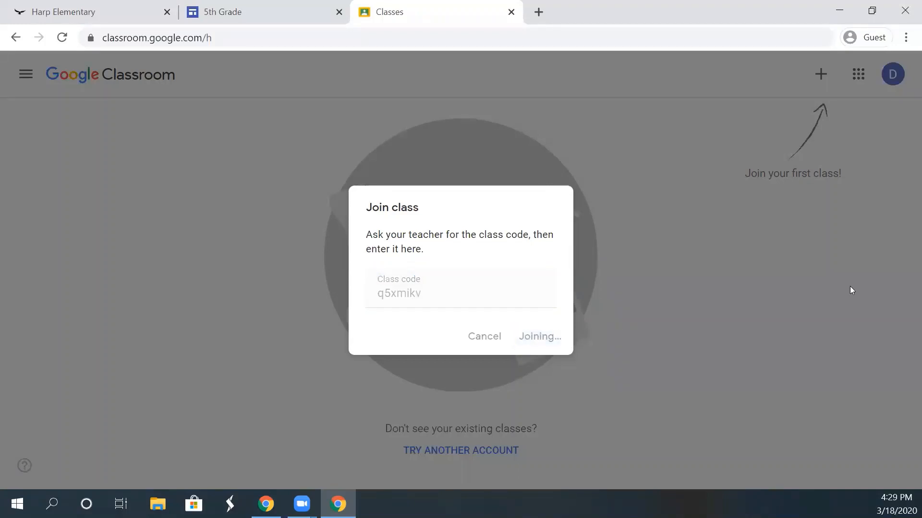
pyautogui.click(539, 336)
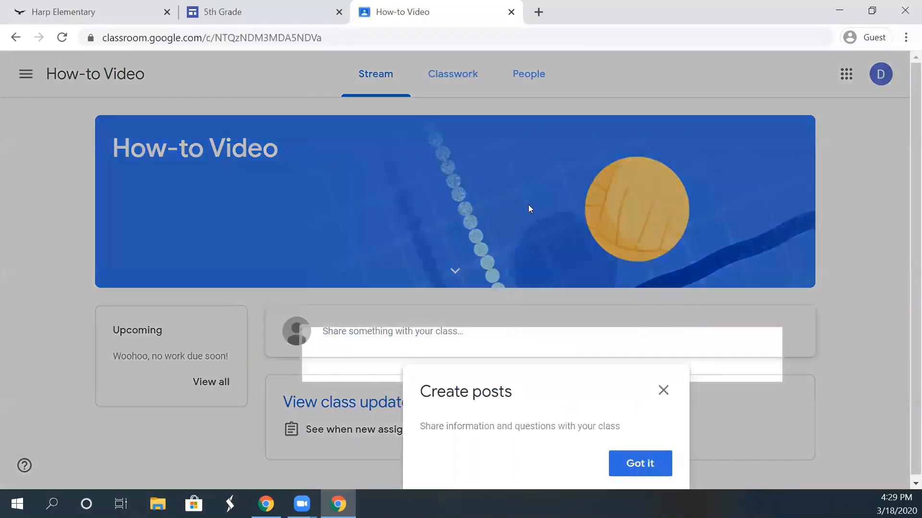
# - Dismiss the Create posts tip with Got it
pyautogui.click(639, 463)
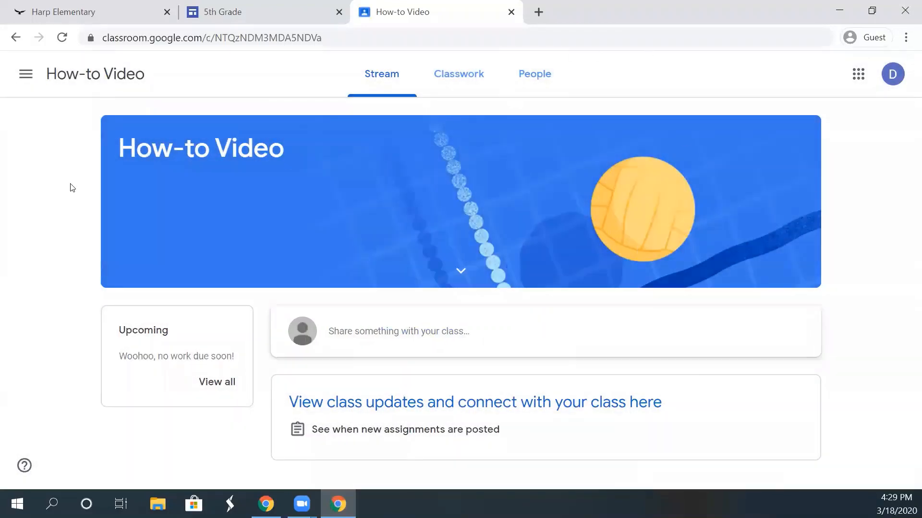
pyautogui.moveTo(25, 74)
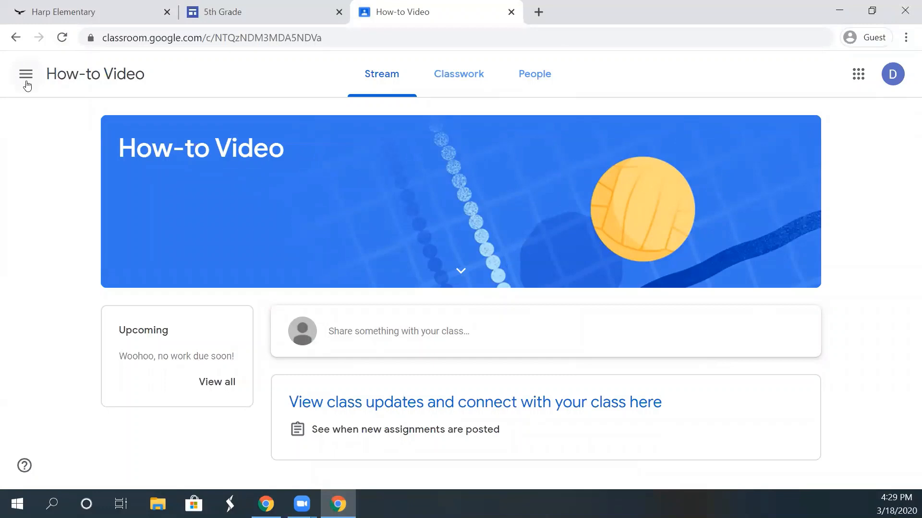
pyautogui.moveTo(61, 59)
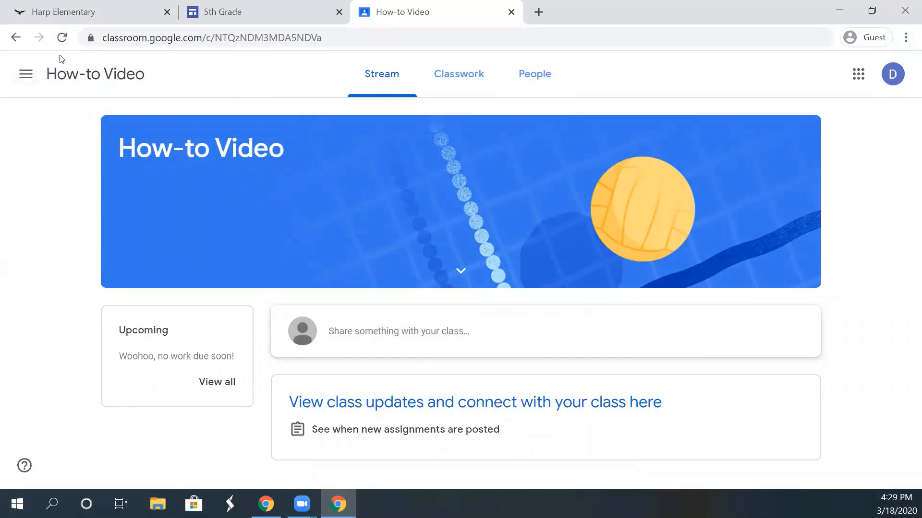
# - Return to the Classes page via the navigation panel to see the How-to Video card
pyautogui.click(25, 74)
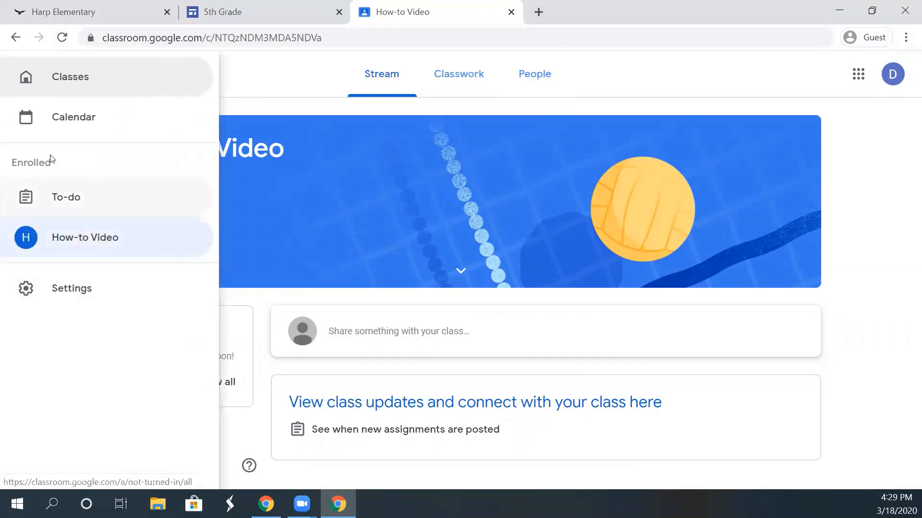
pyautogui.click(69, 77)
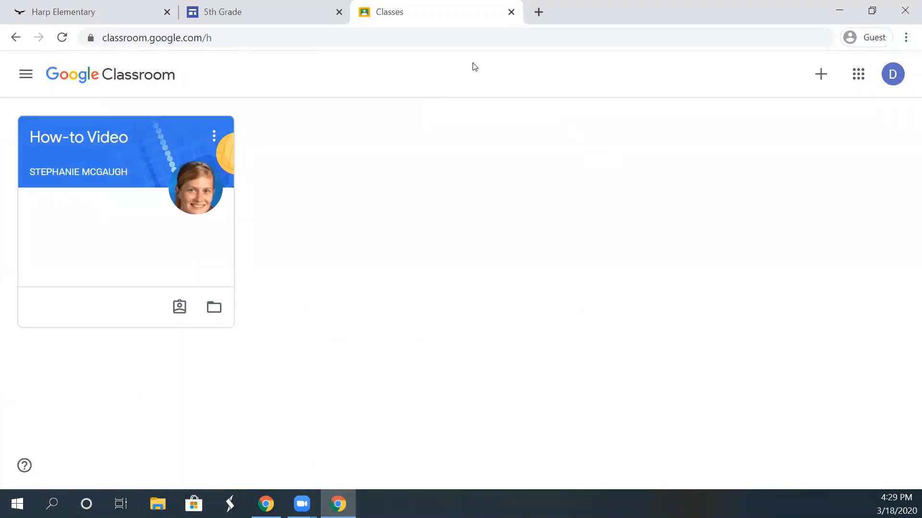
pyautogui.moveTo(496, 65)
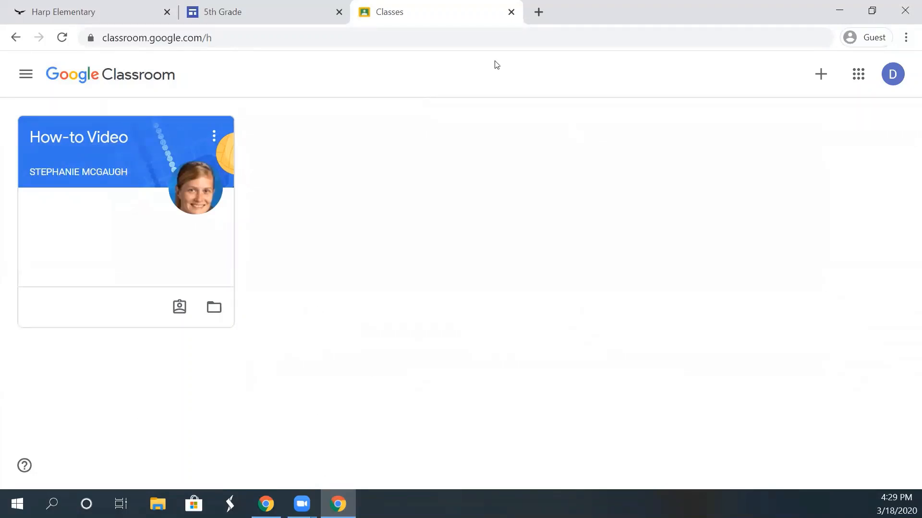